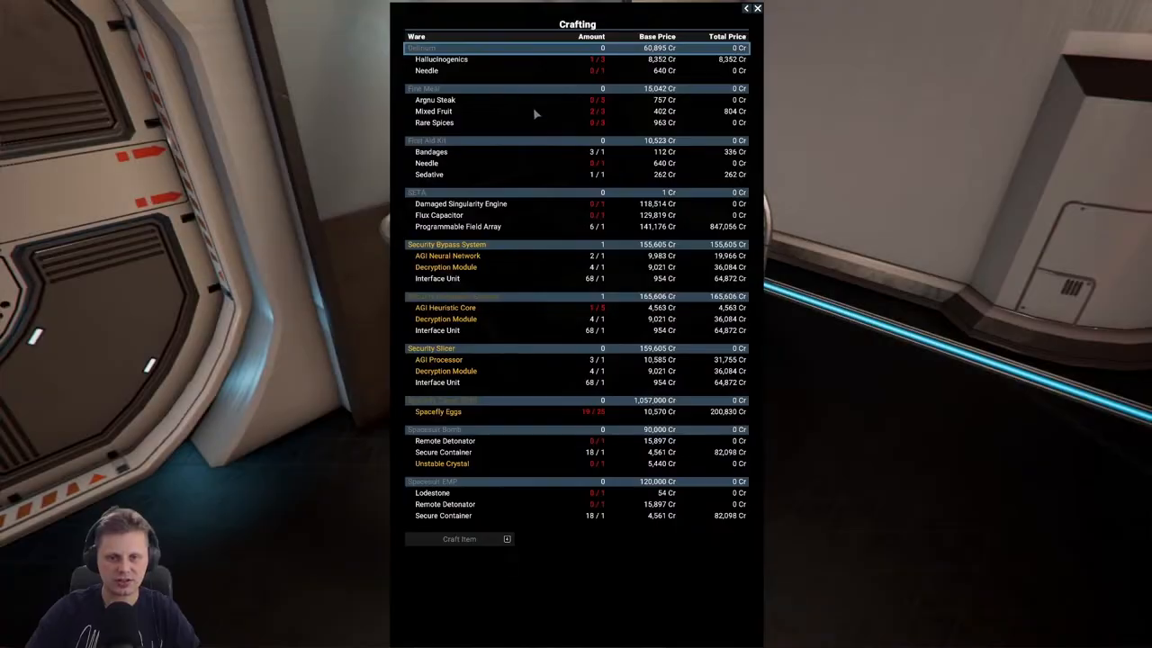
mouse_move(624, 178)
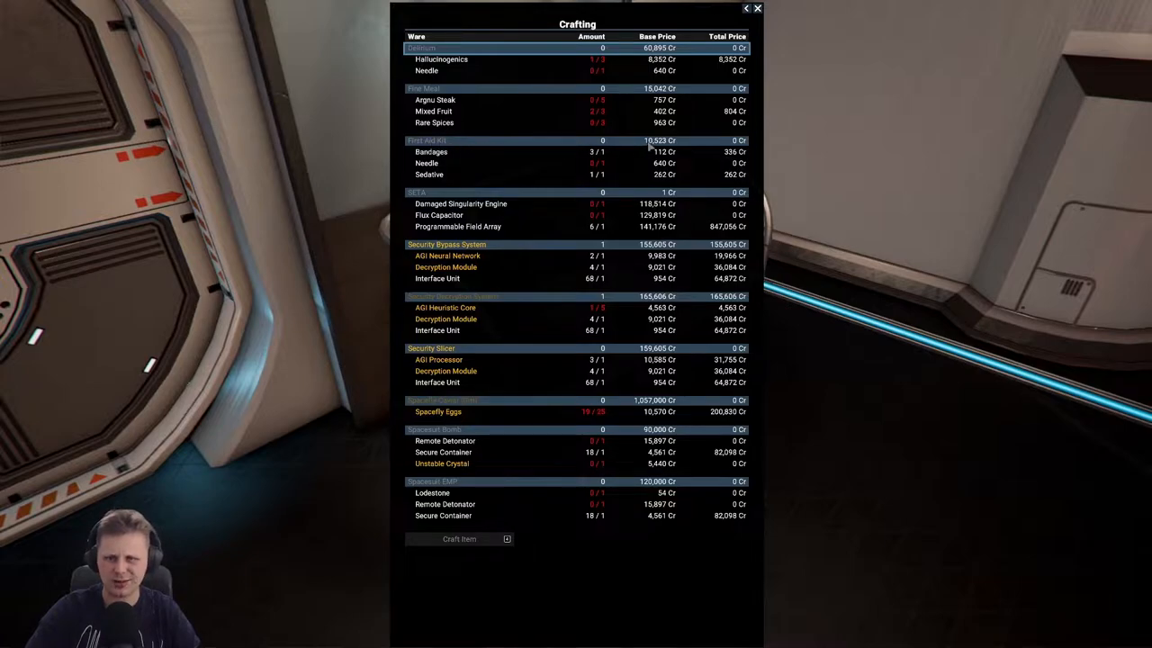
mouse_move(614, 185)
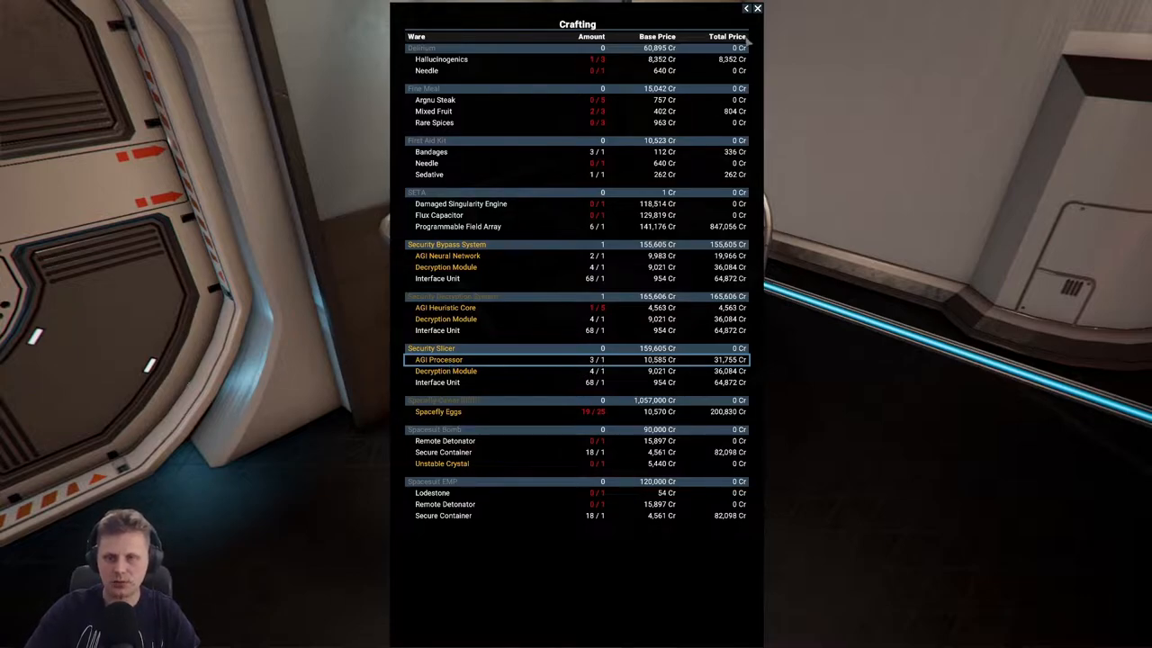
Step: Close the crafting list and have the trader show the Kukri's Terran Wharf trade offers
click(756, 8)
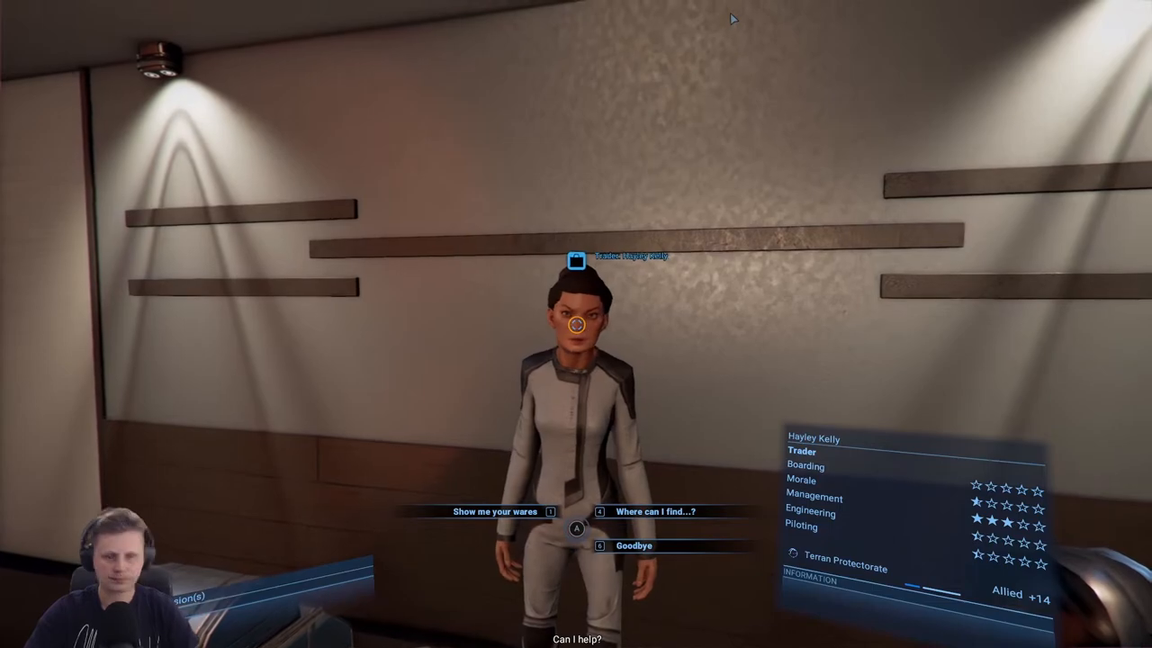
click(495, 512)
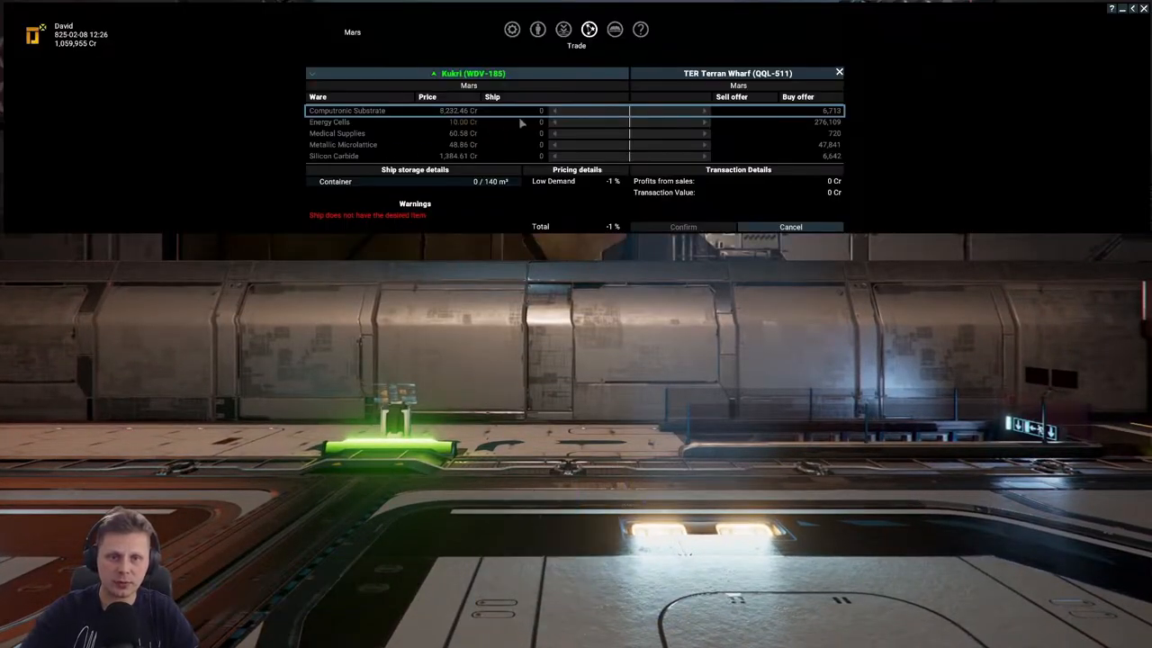
Step: Confirm the Kukri equipment order, raising credits to 1,129,370 Cr
click(791, 227)
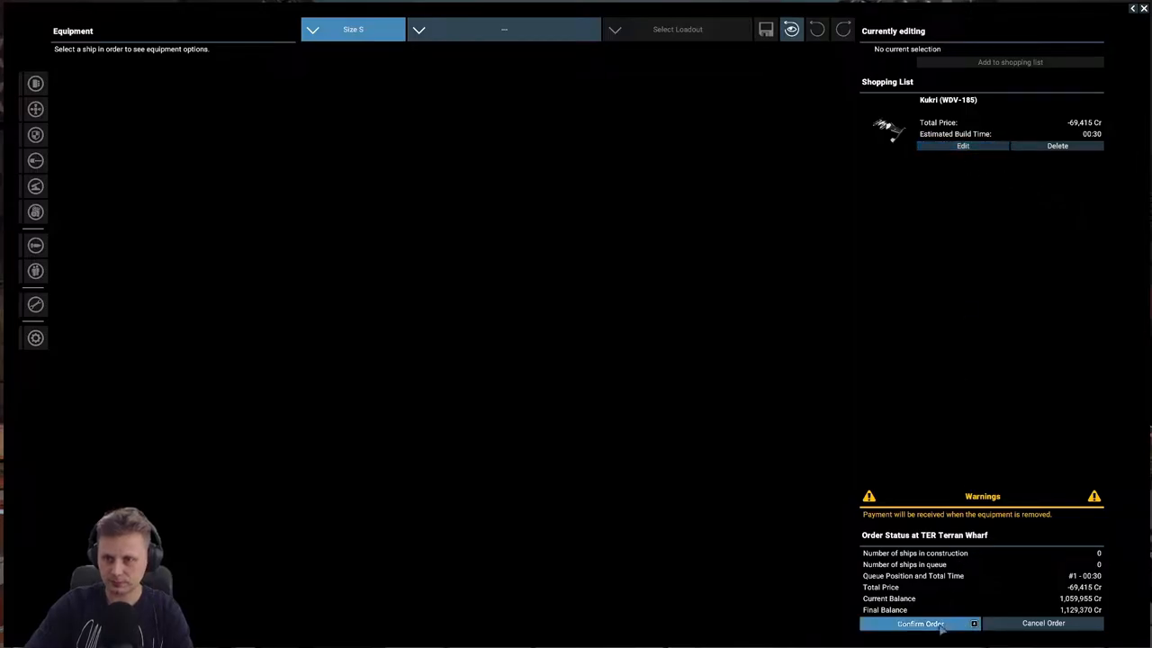
click(921, 623)
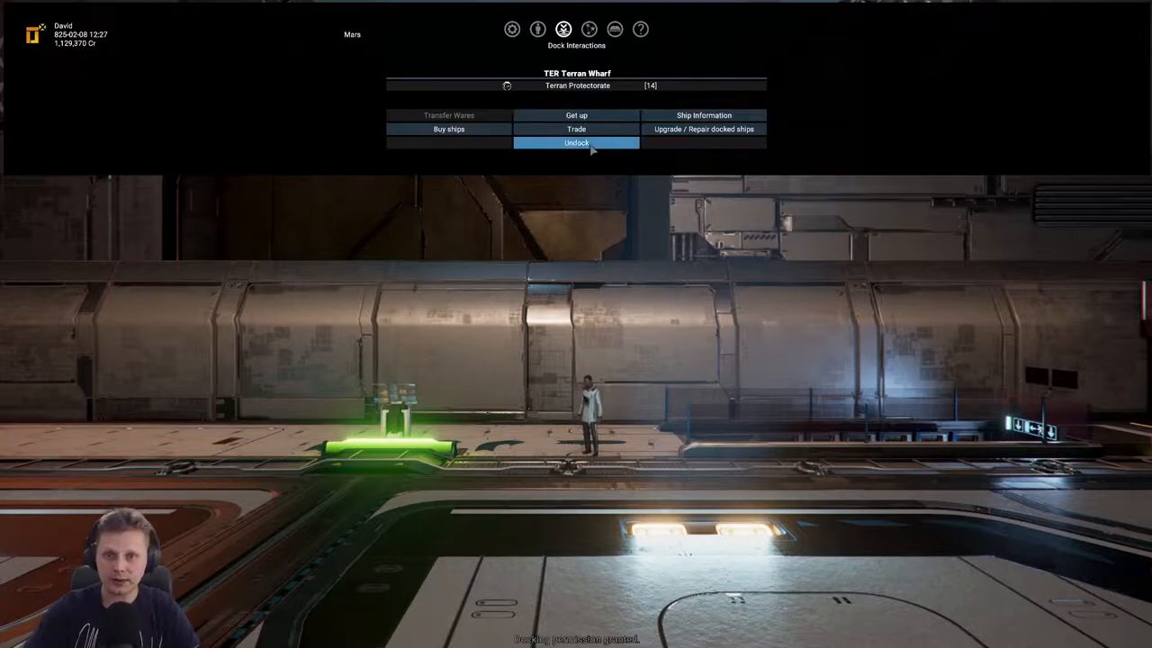
Step: Undock from Terran Wharf and browse the map's available mission offers
click(577, 142)
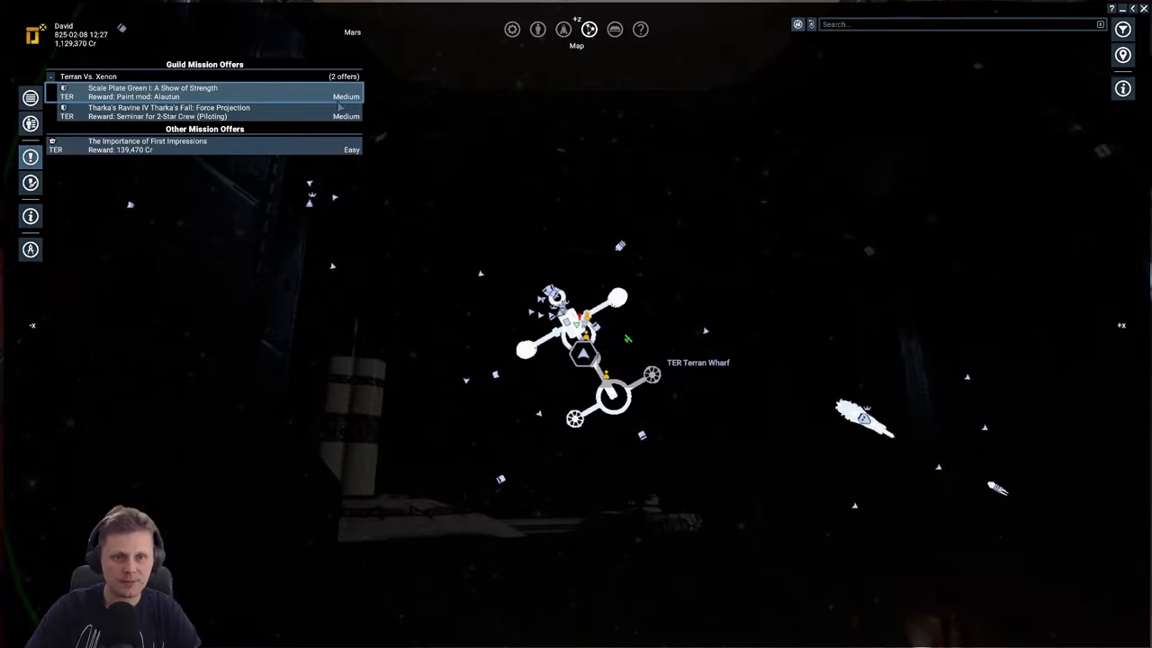
click(147, 145)
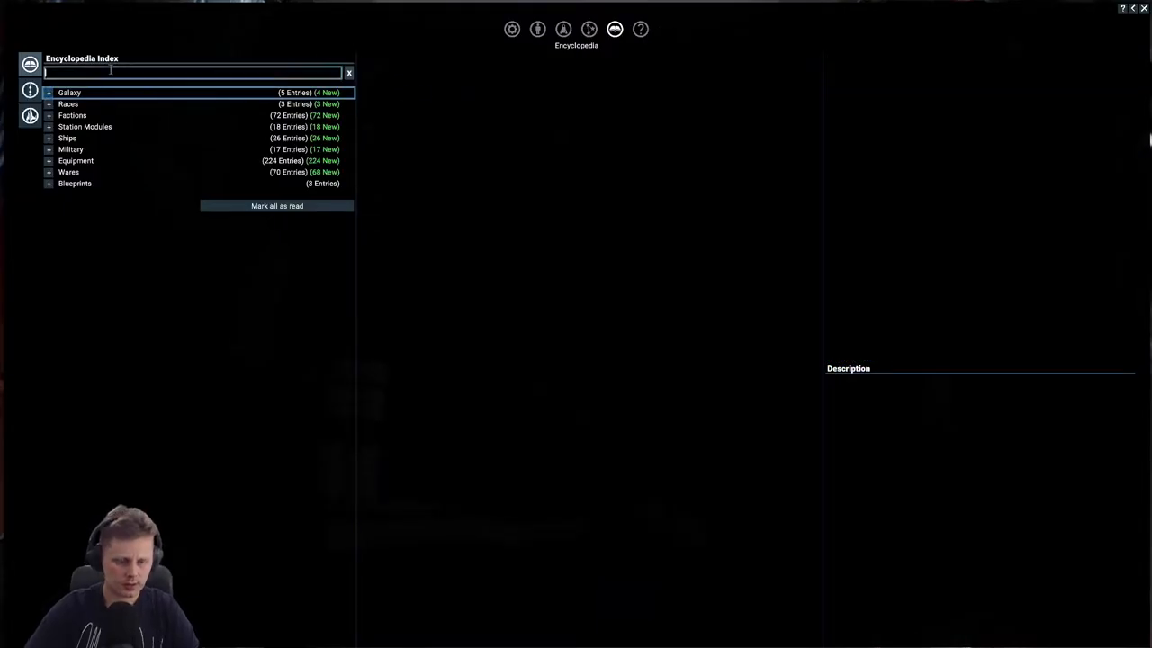
Step: Search the encyclopedia for 'fine meal'
text(fine meal)
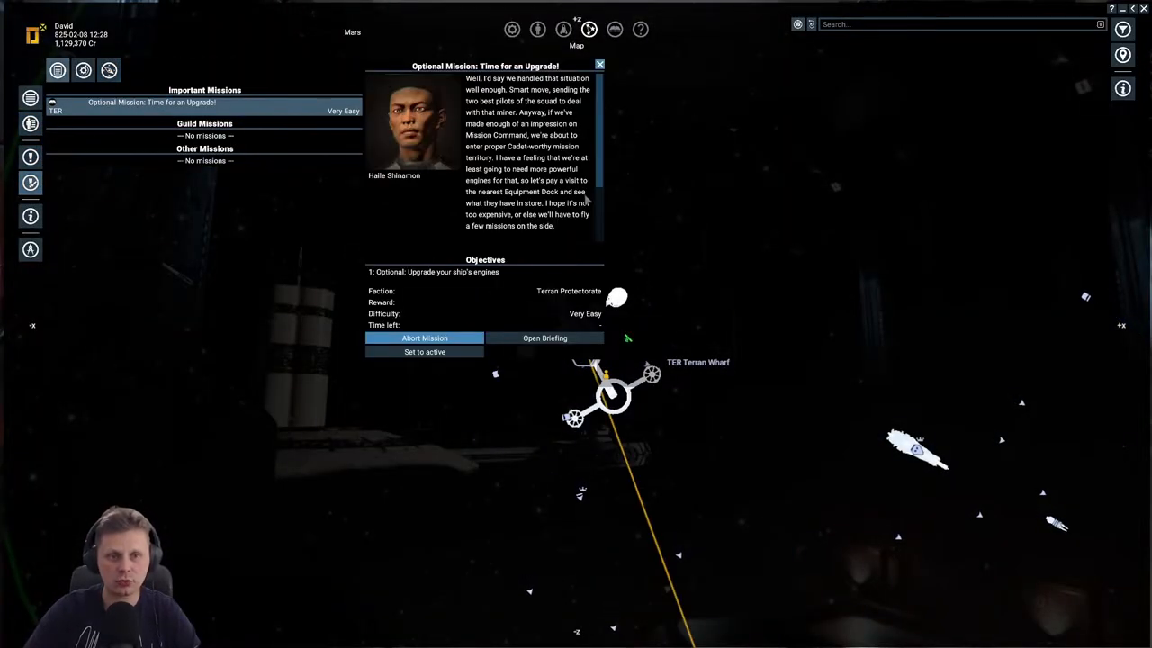
Step: Load a Baldric transporter into the Terran Wharf ship configurator
click(600, 65)
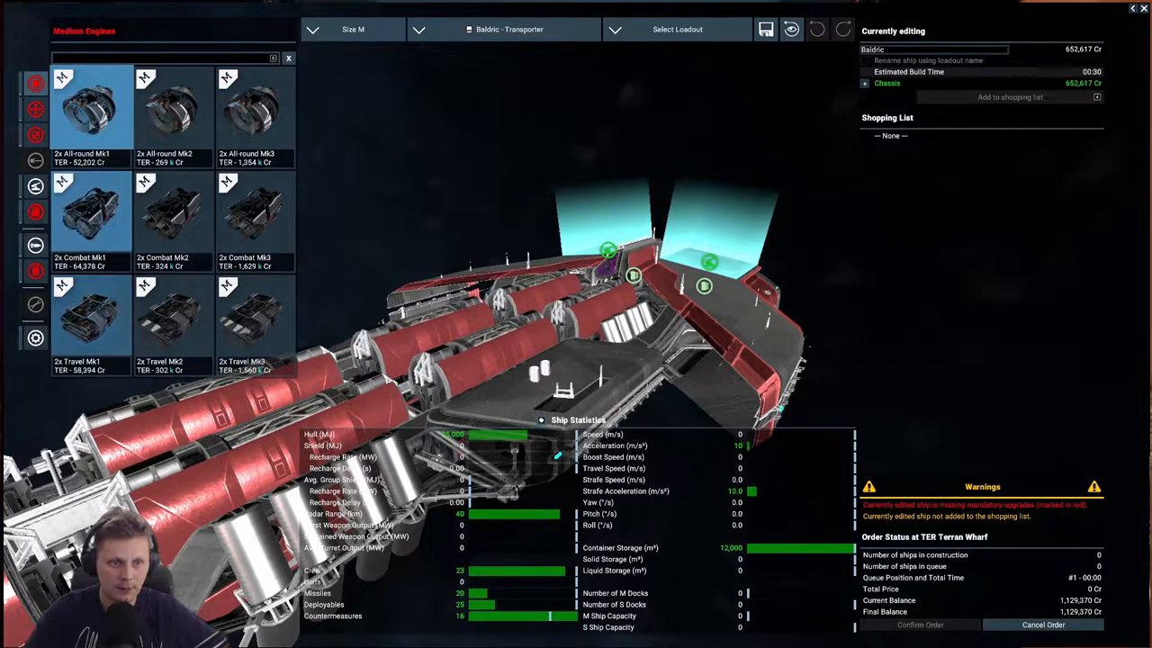
Step: Fit the Baldric with All-round Mk1 engines and a Shield Mk1 generator
click(90, 106)
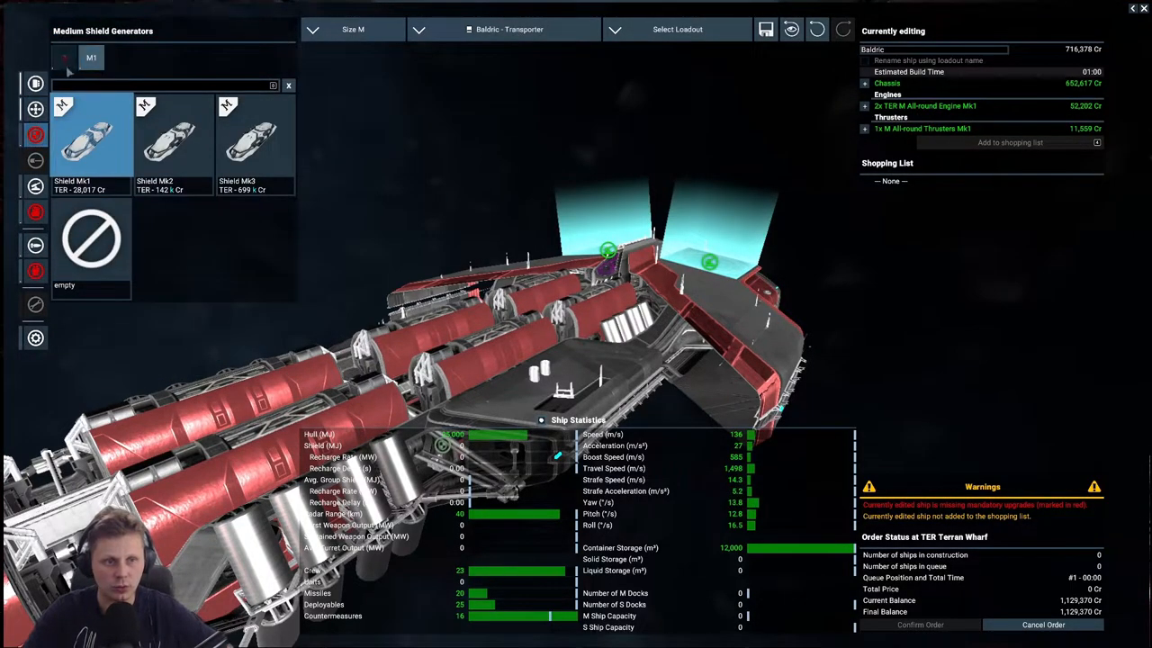
click(90, 135)
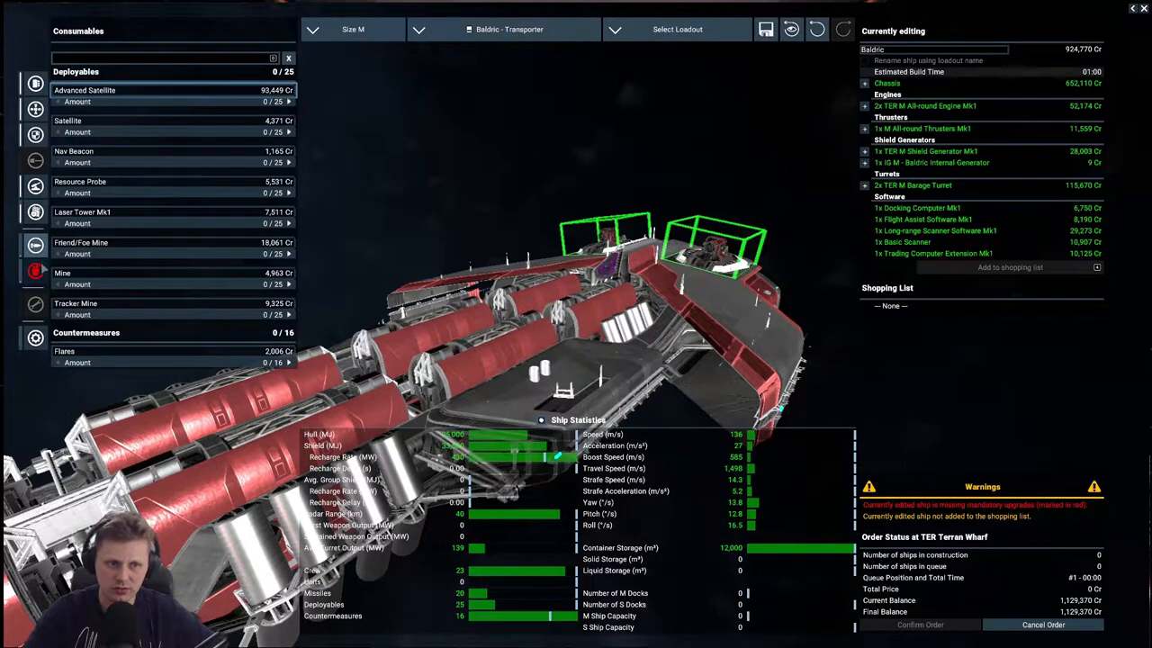
click(35, 272)
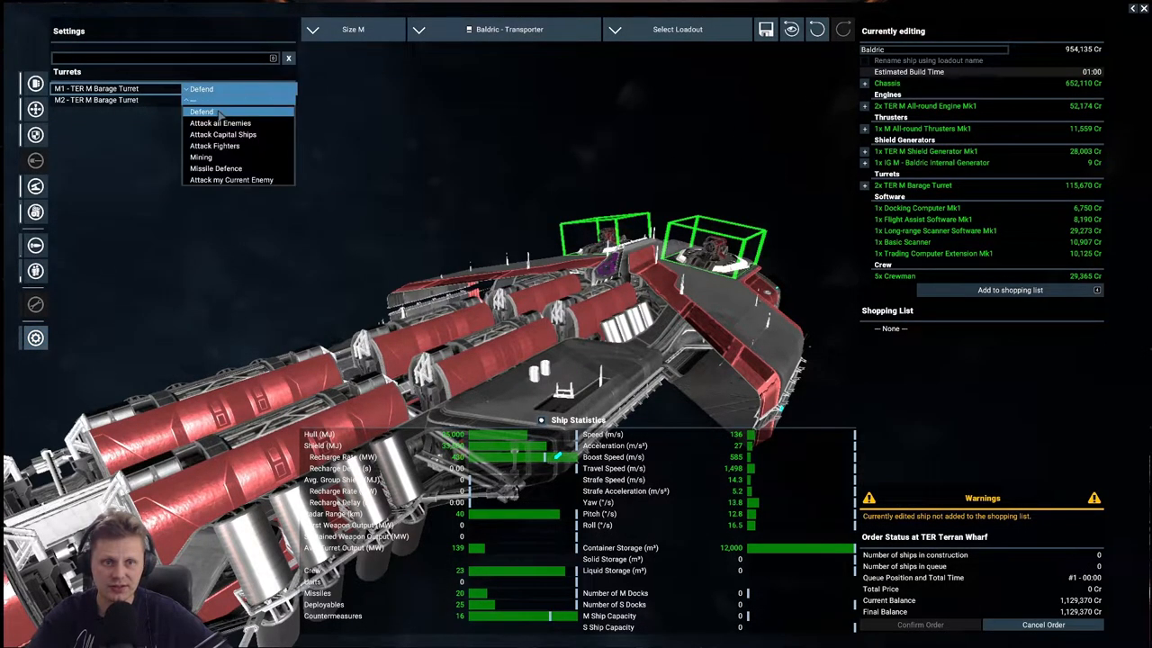
Step: Apply the Easy Freighter loadout, swap to Travel Mk1 engines, and reduce crew to six
click(677, 29)
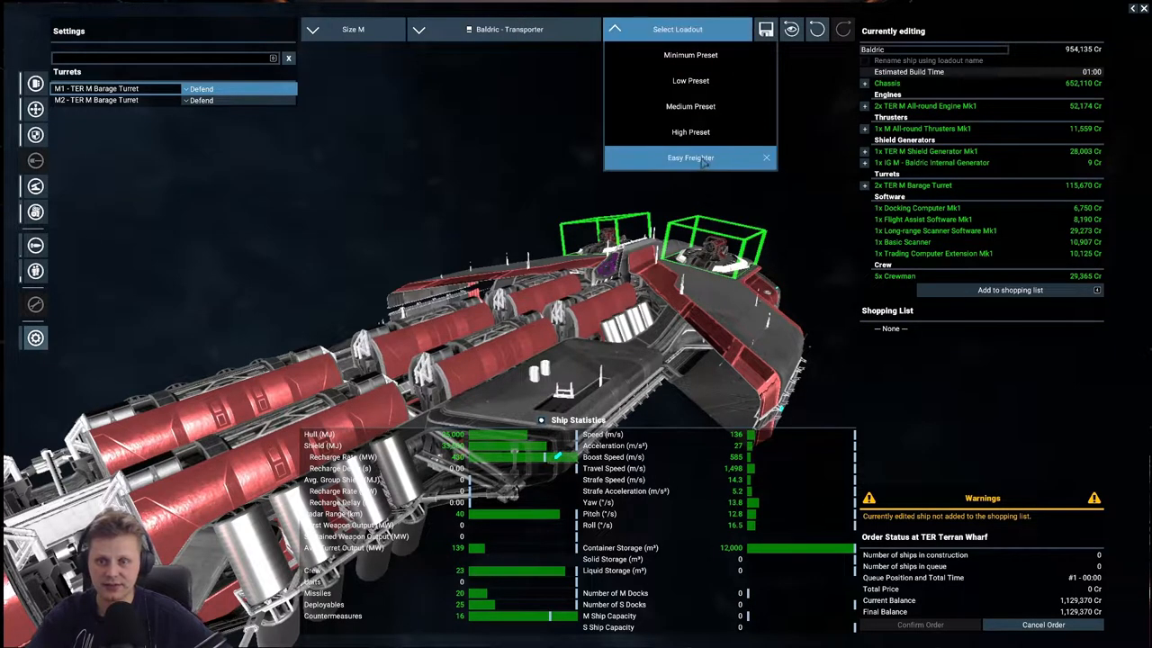
click(690, 158)
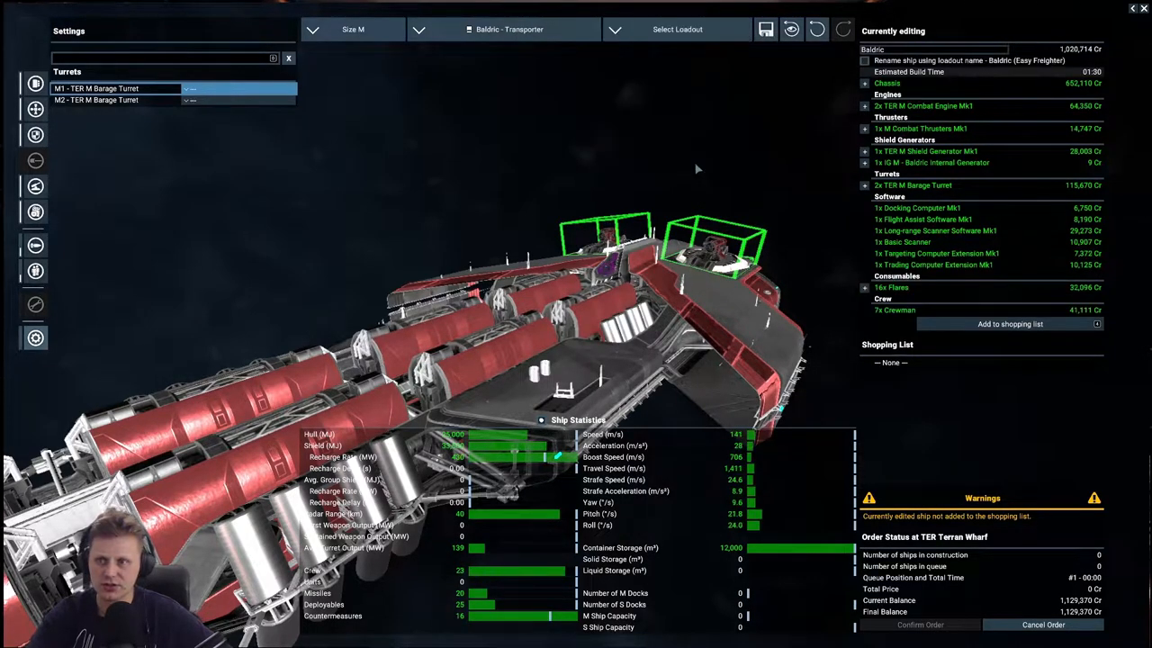
click(35, 271)
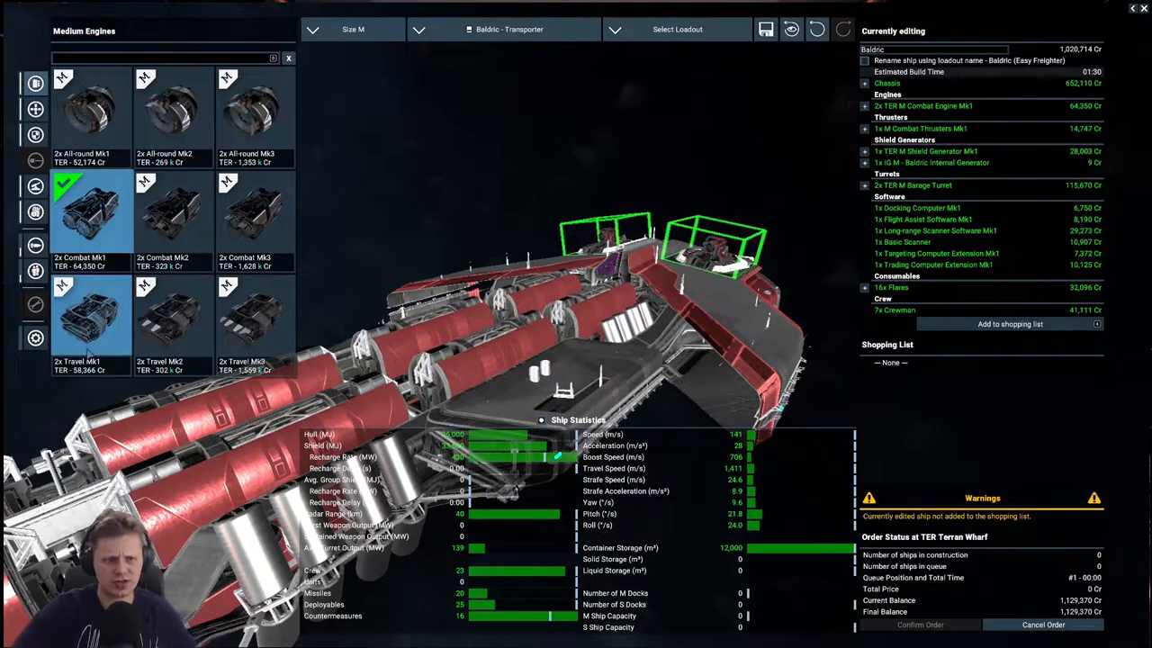
click(35, 109)
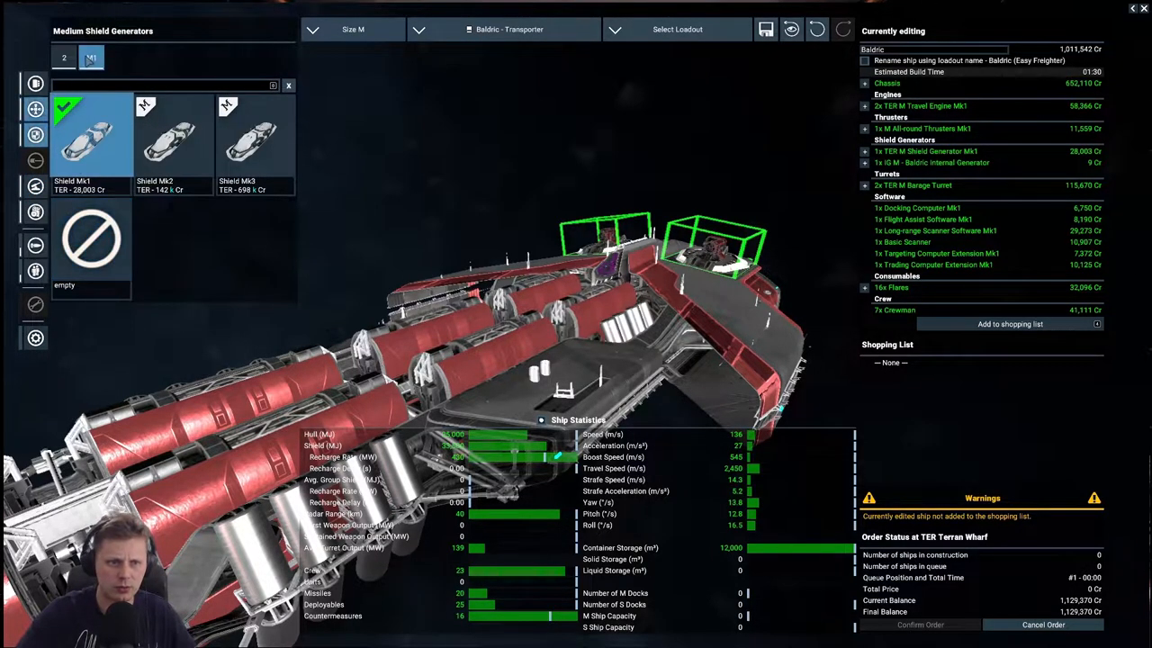
click(36, 187)
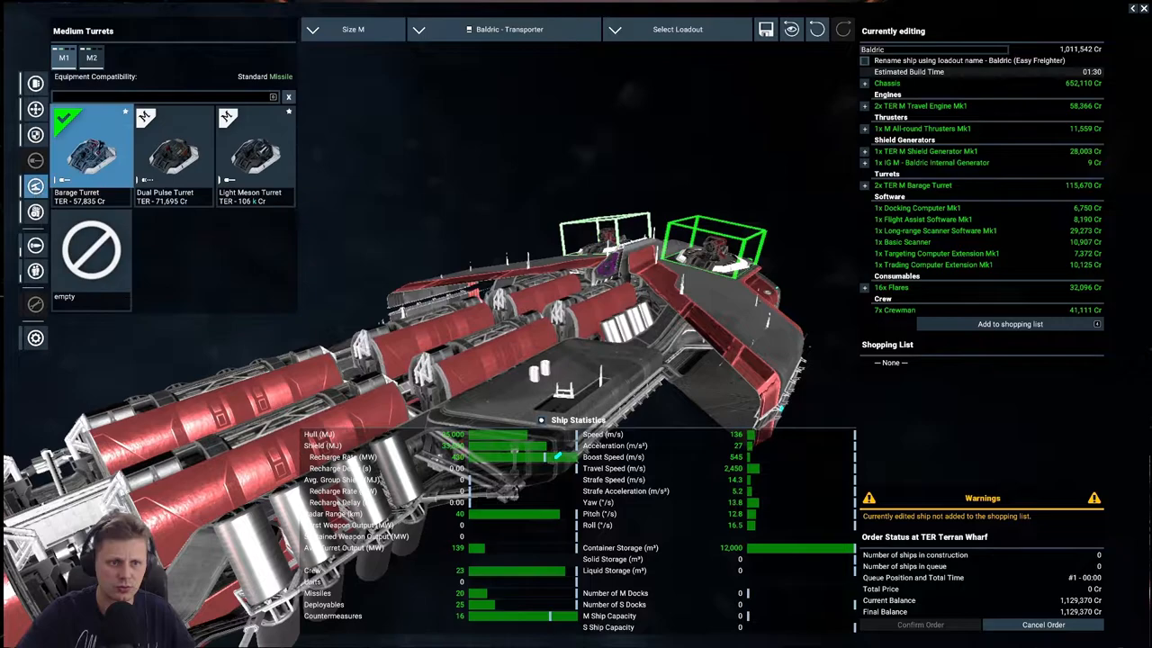
click(35, 211)
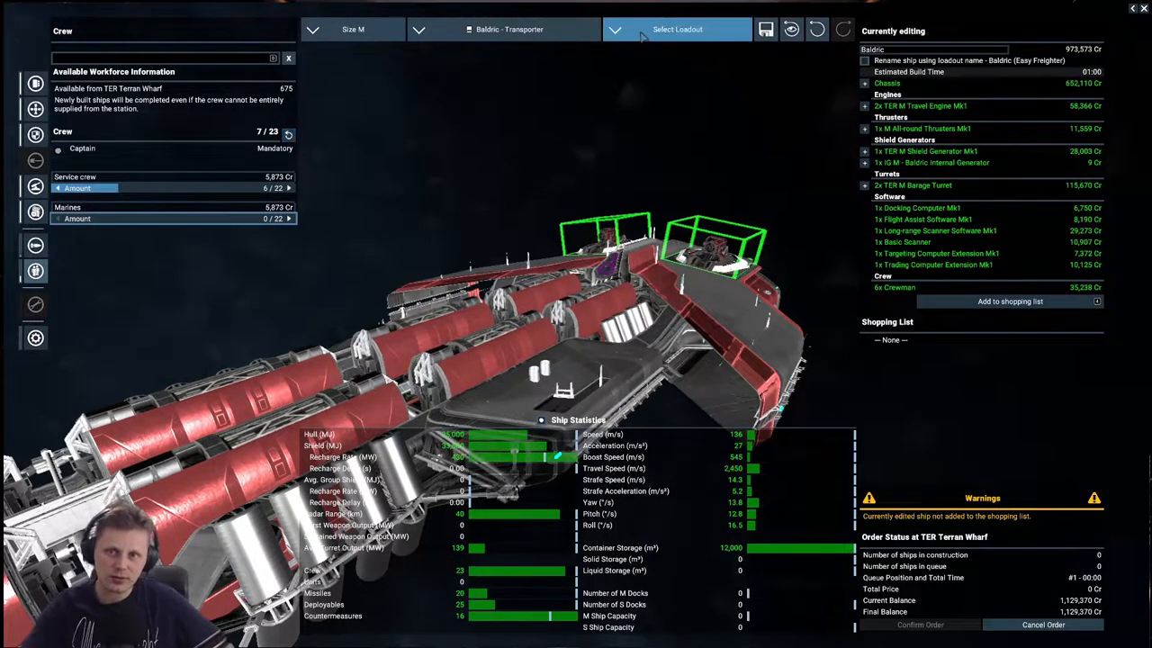
click(677, 29)
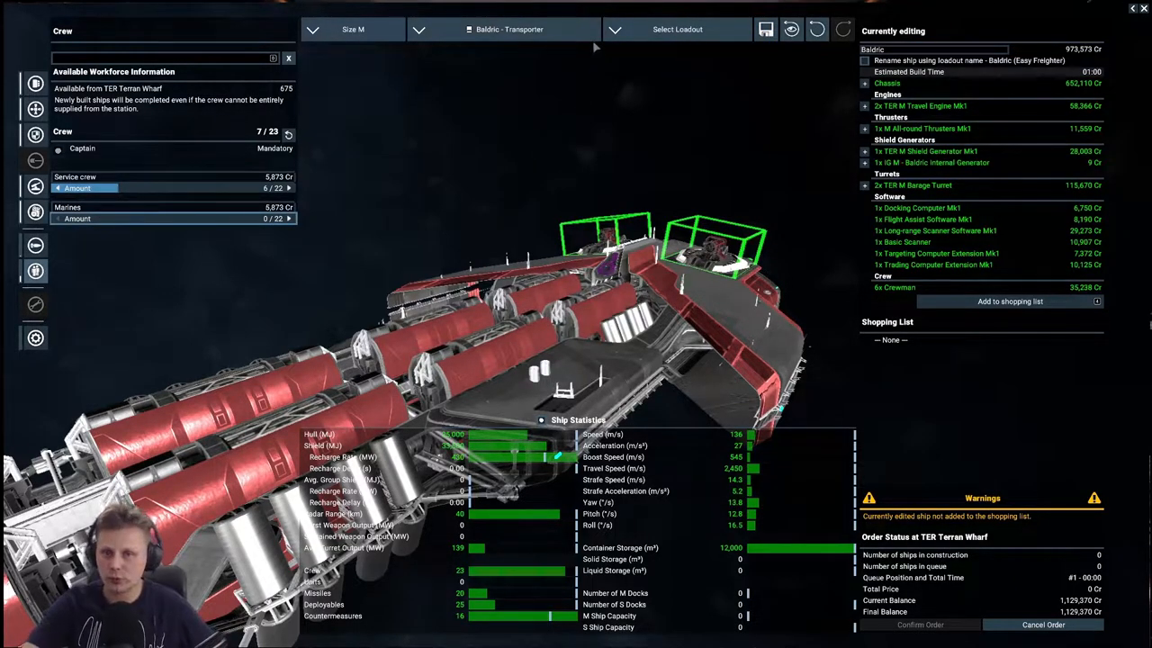
Step: Close the ship configurator and bring up the Options Menu
click(766, 29)
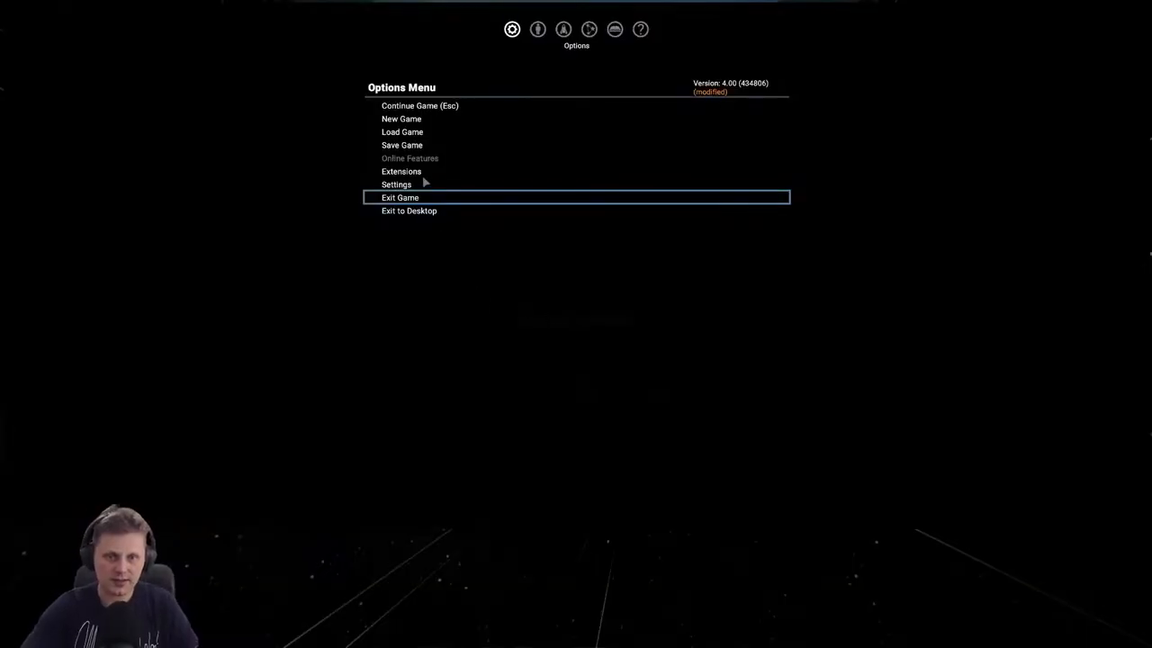
Step: In Game Settings, enable all confirmations again and switch Show Control Mode Messages off
click(396, 184)
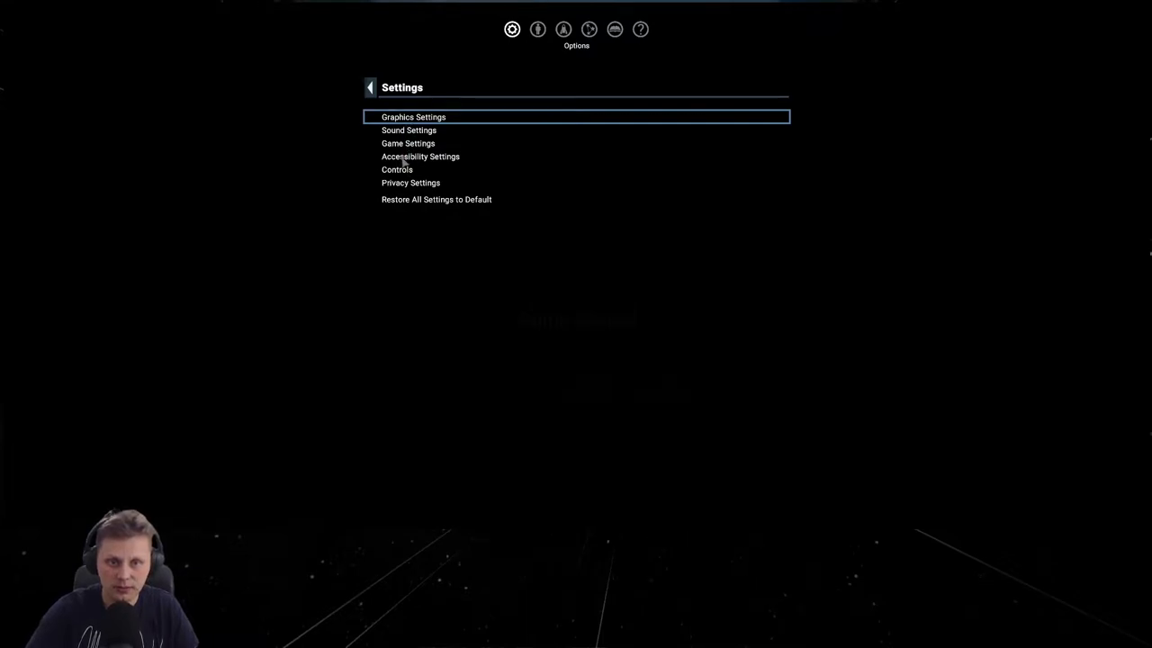
click(397, 169)
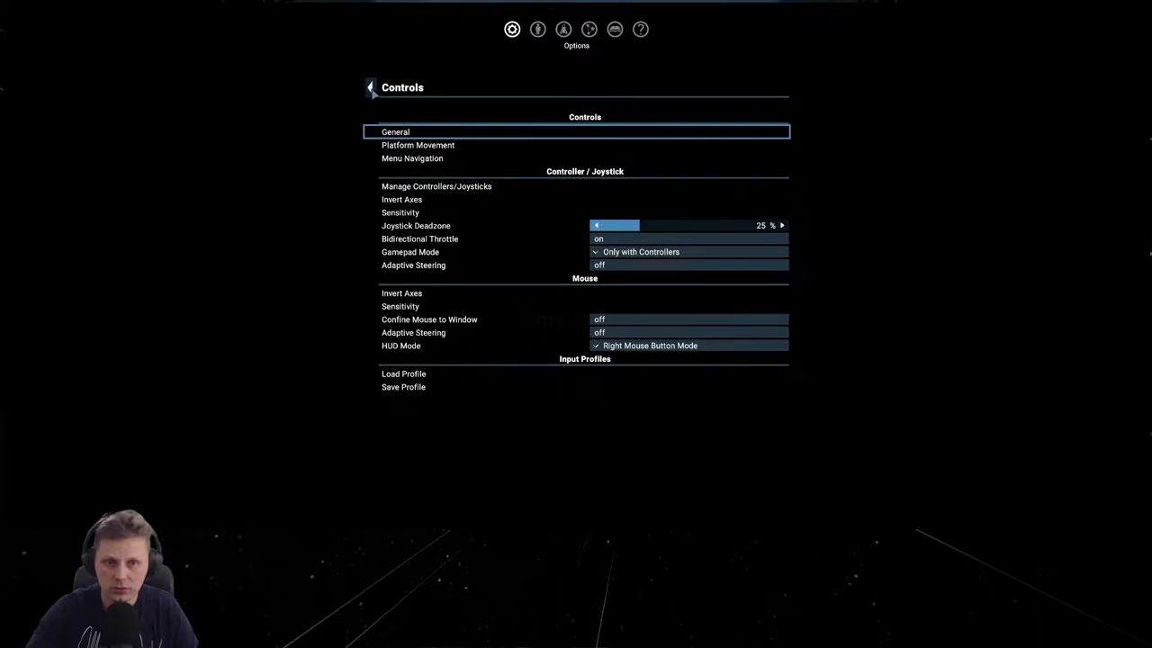
click(370, 88)
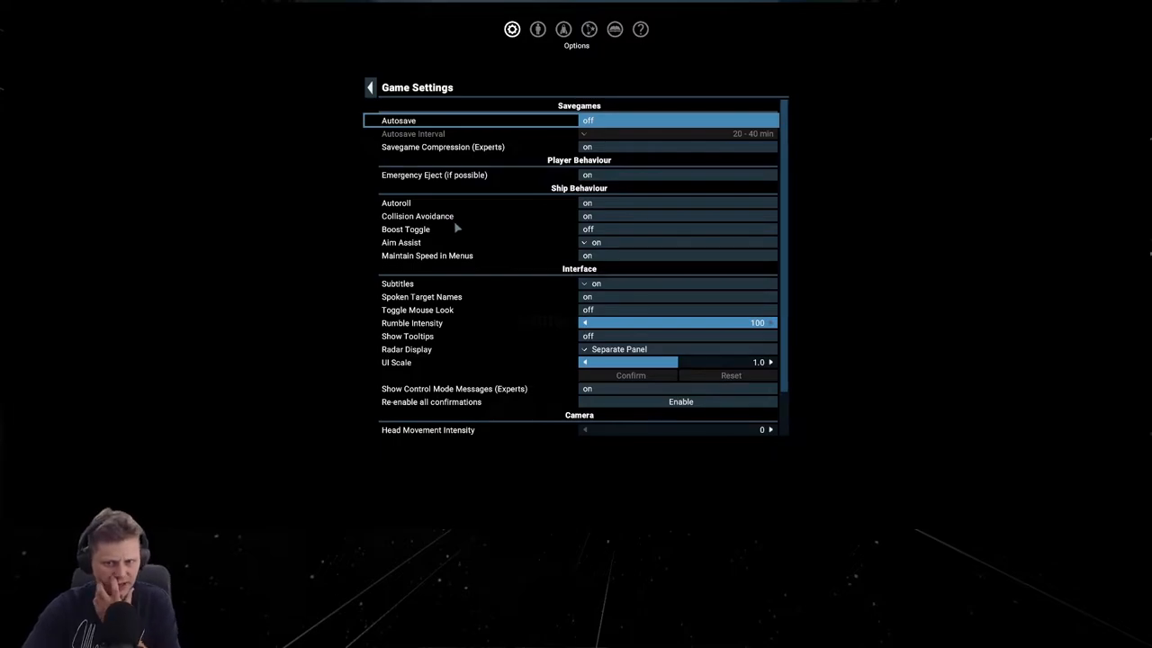
scroll(down, 3)
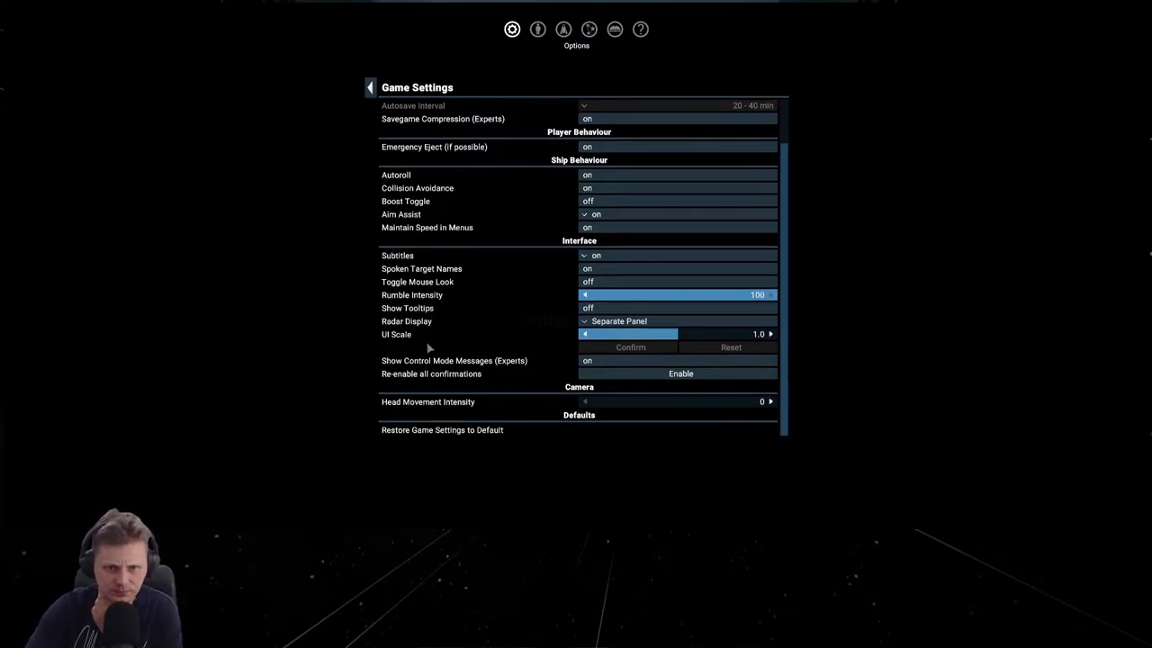
mouse_move(417, 384)
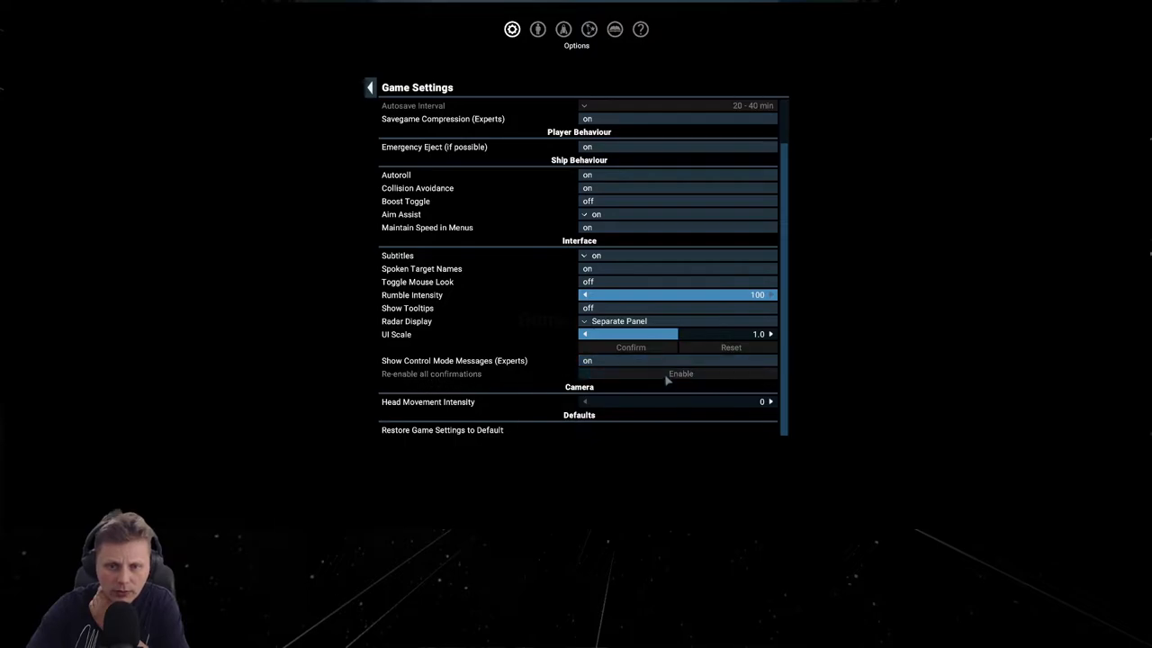
click(677, 361)
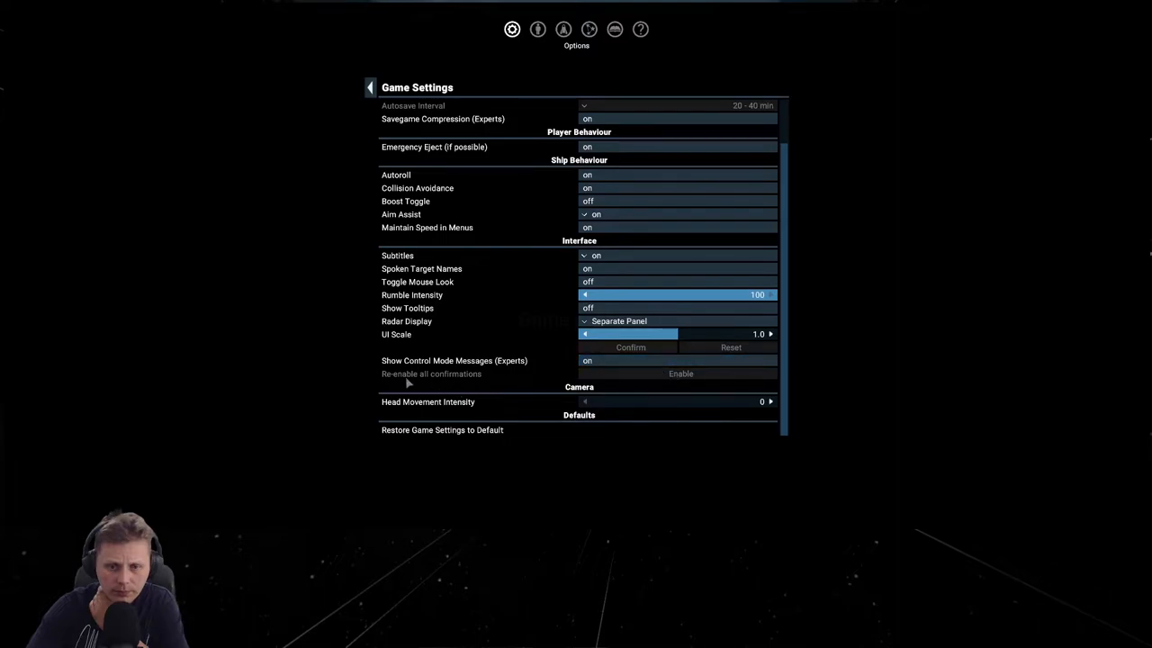
mouse_move(467, 410)
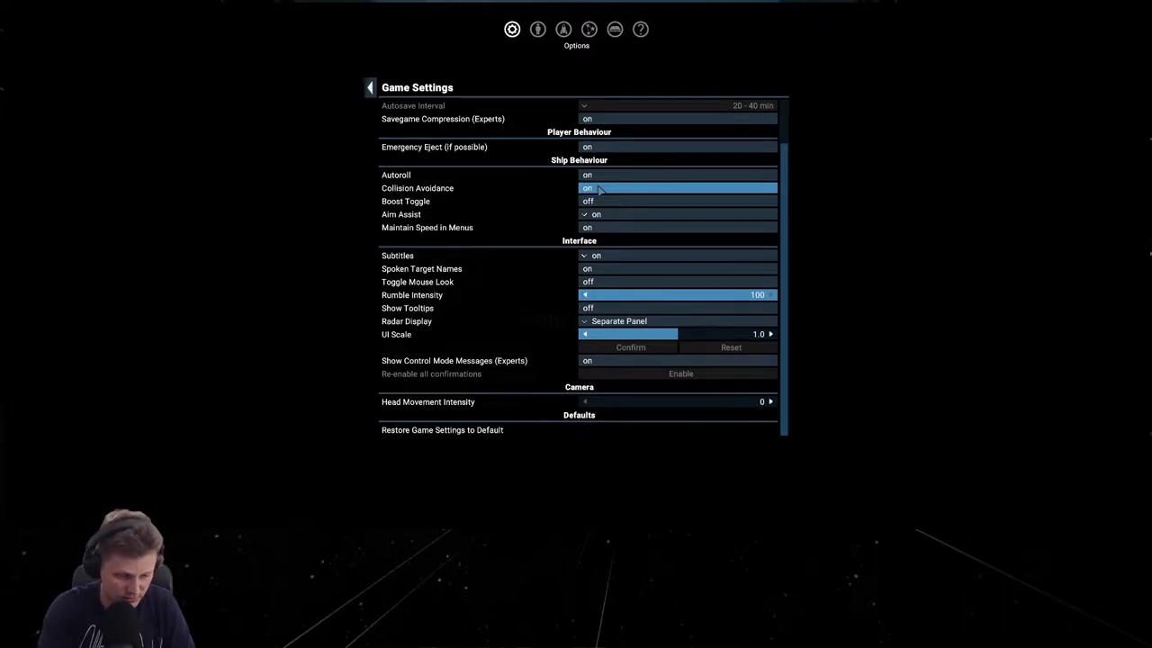
mouse_move(522, 176)
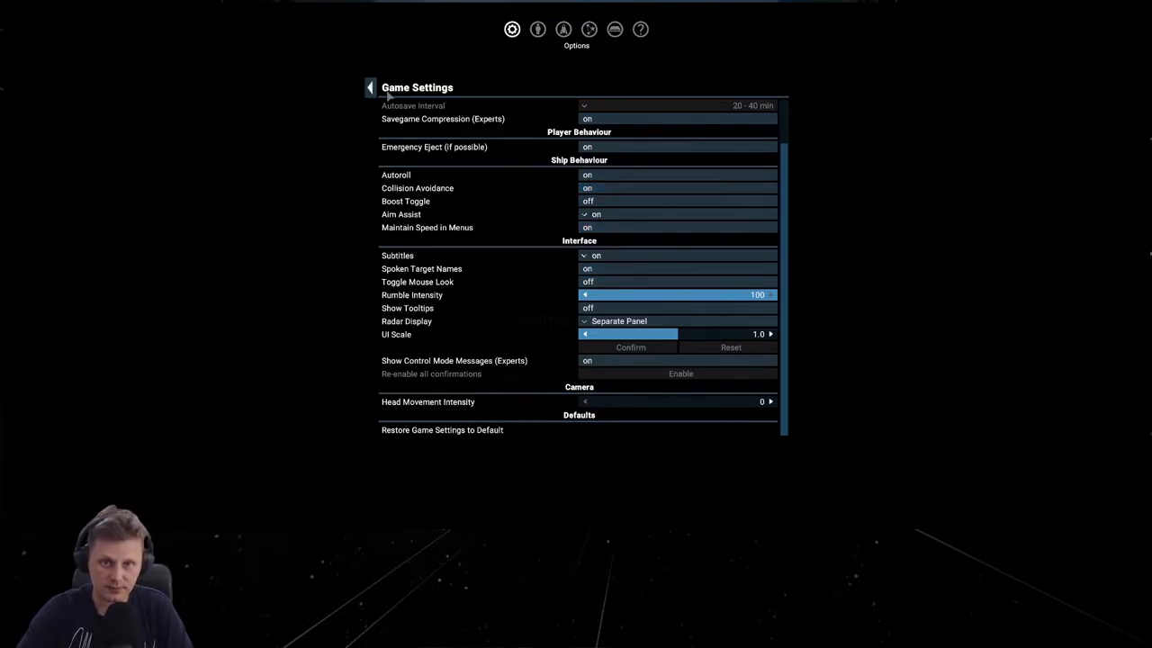
mouse_move(547, 267)
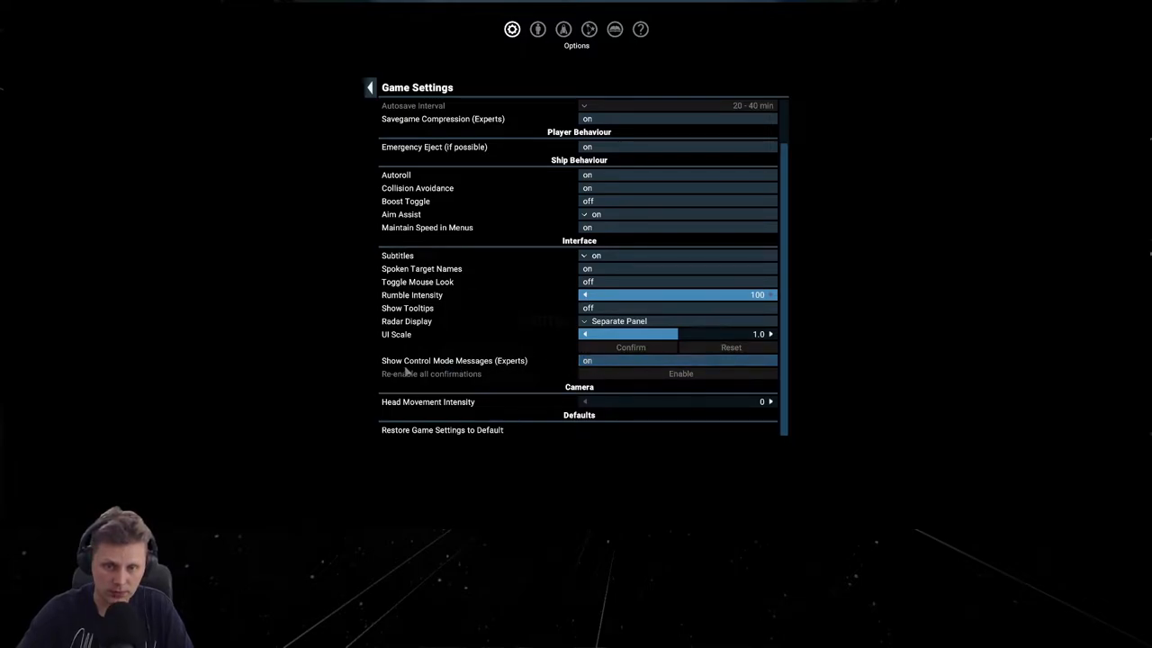
click(677, 360)
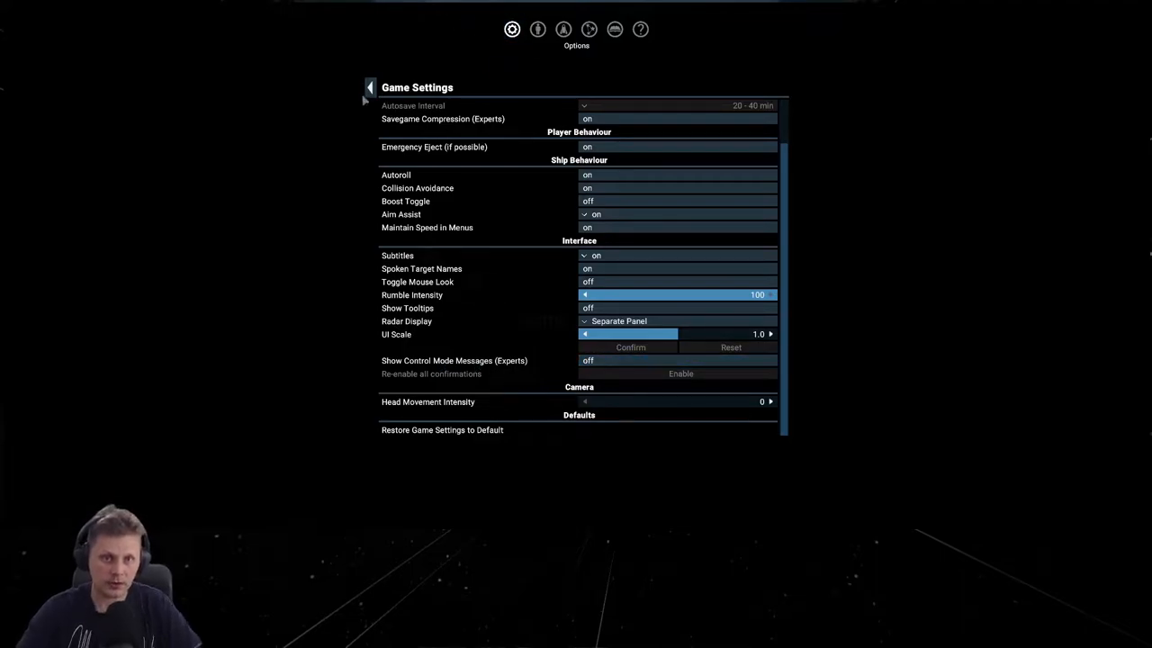
Step: Exit Game Settings and view owned ships Baldric at Mars and Kukri at Jupiter
click(369, 87)
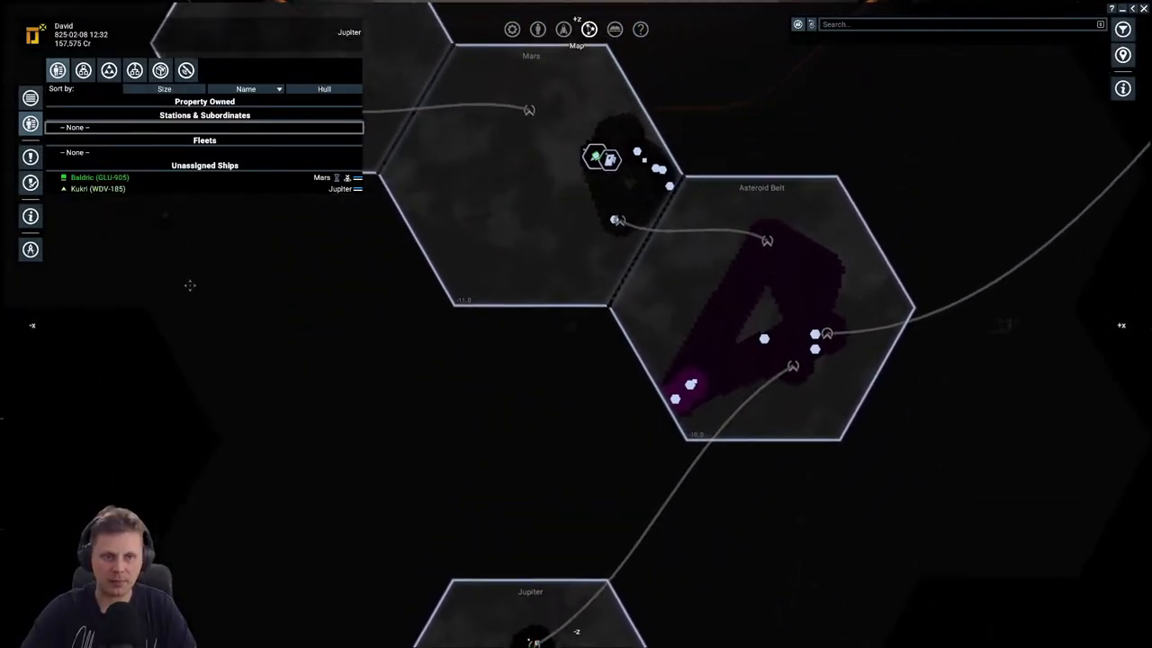
Step: Select Baldric, make Repeat Orders its default, and abandon a trial sell order
click(99, 177)
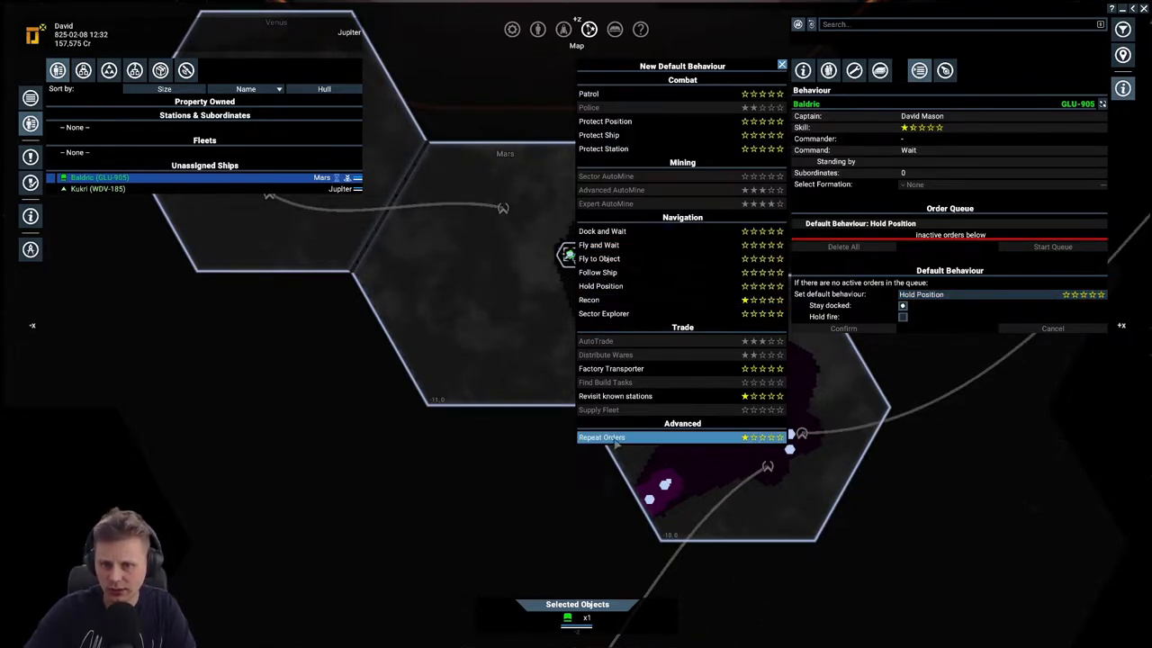
click(602, 437)
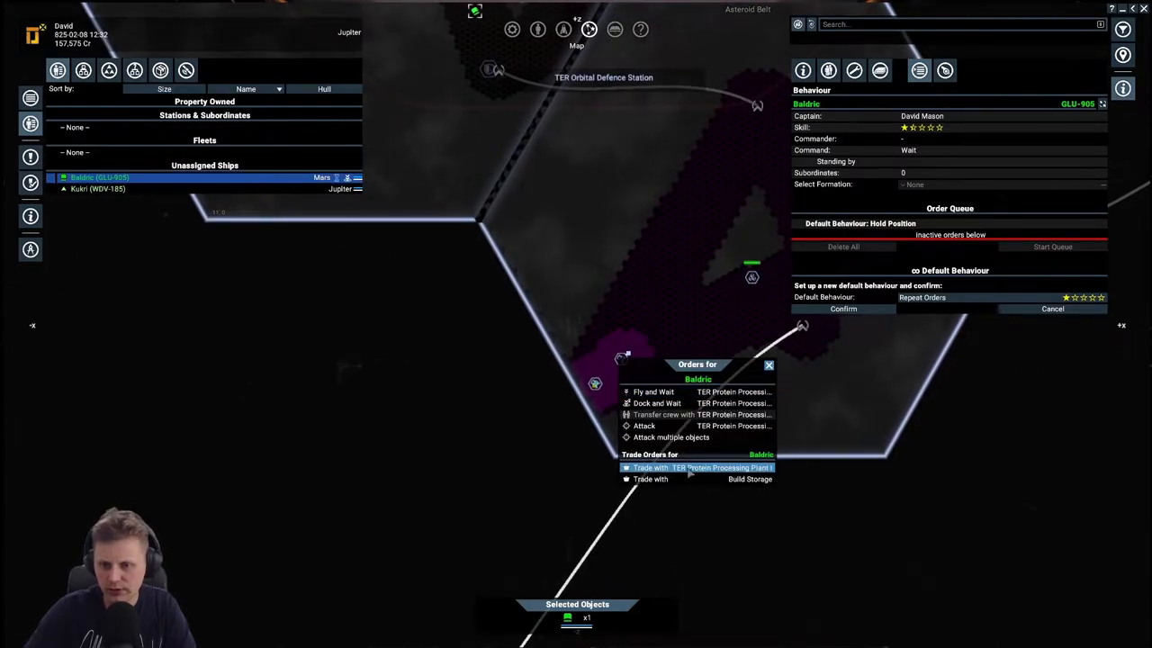
click(702, 467)
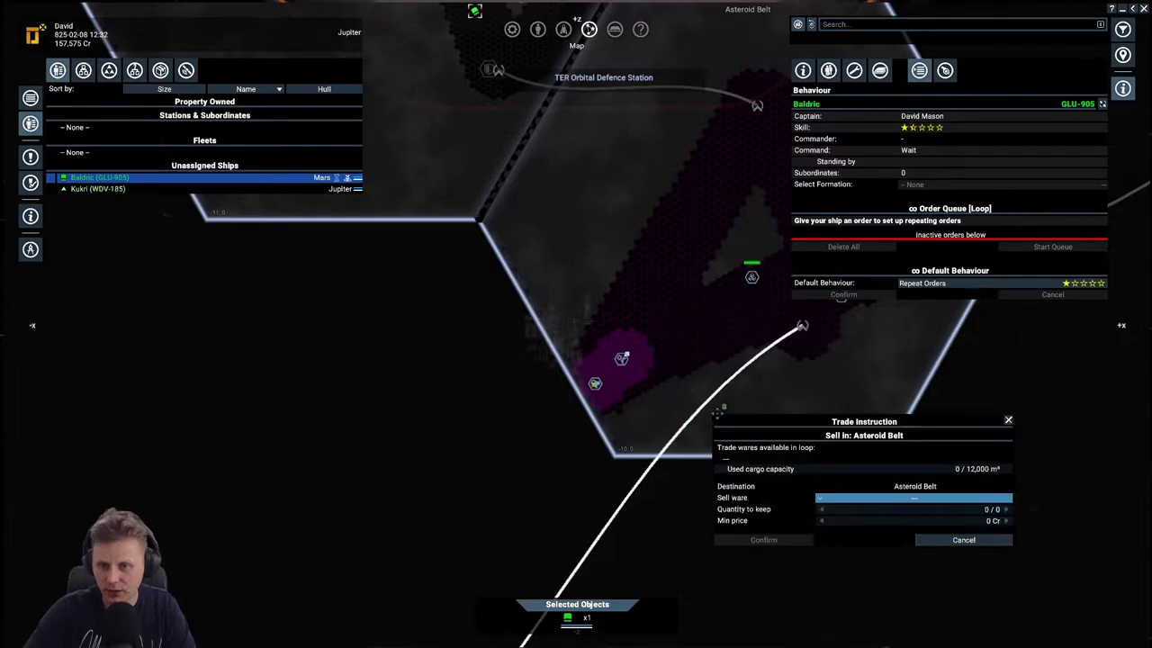
click(913, 498)
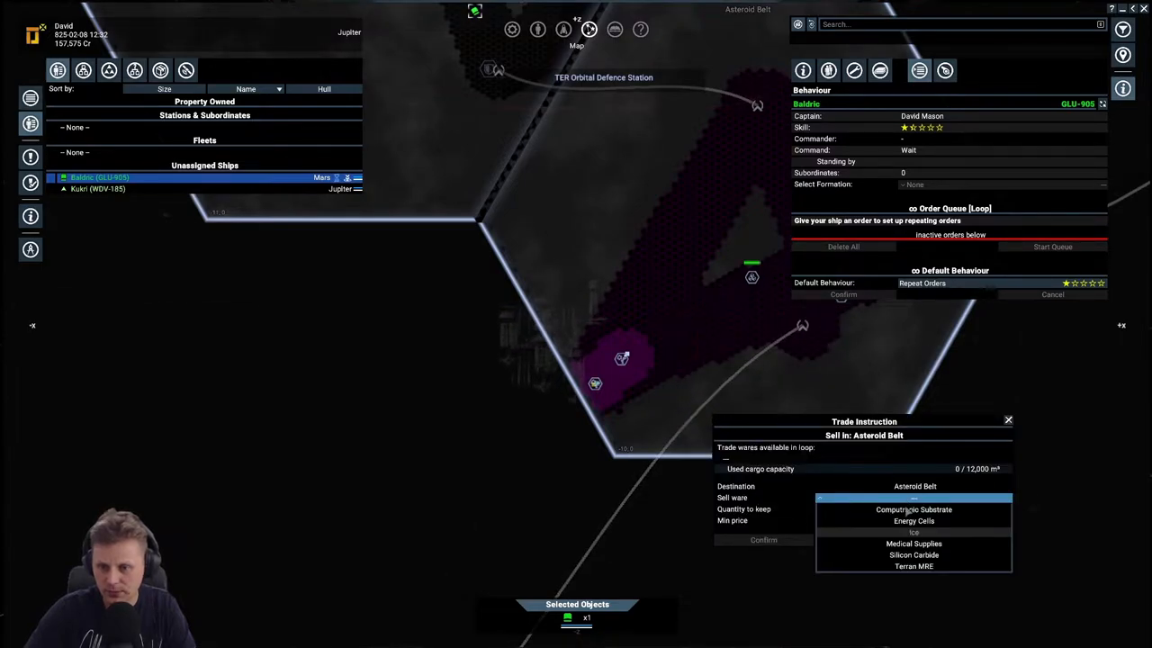
click(914, 543)
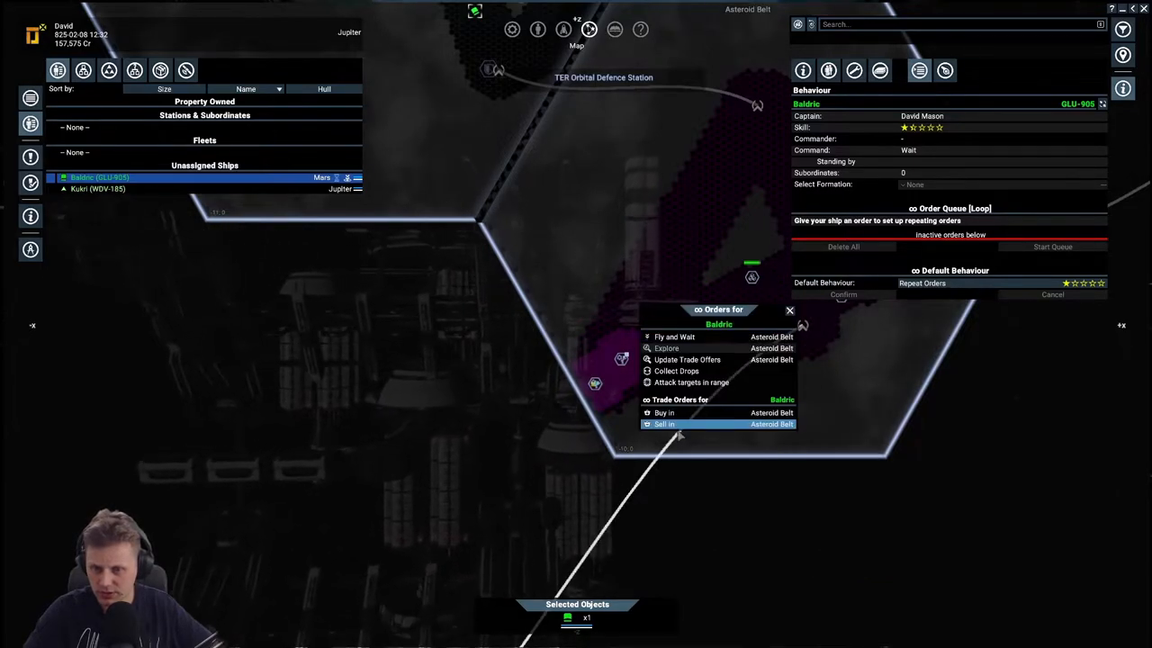
Step: Queue an Asteroid Belt buy order for 3,000 Protein Paste at max 80 Cr
click(665, 424)
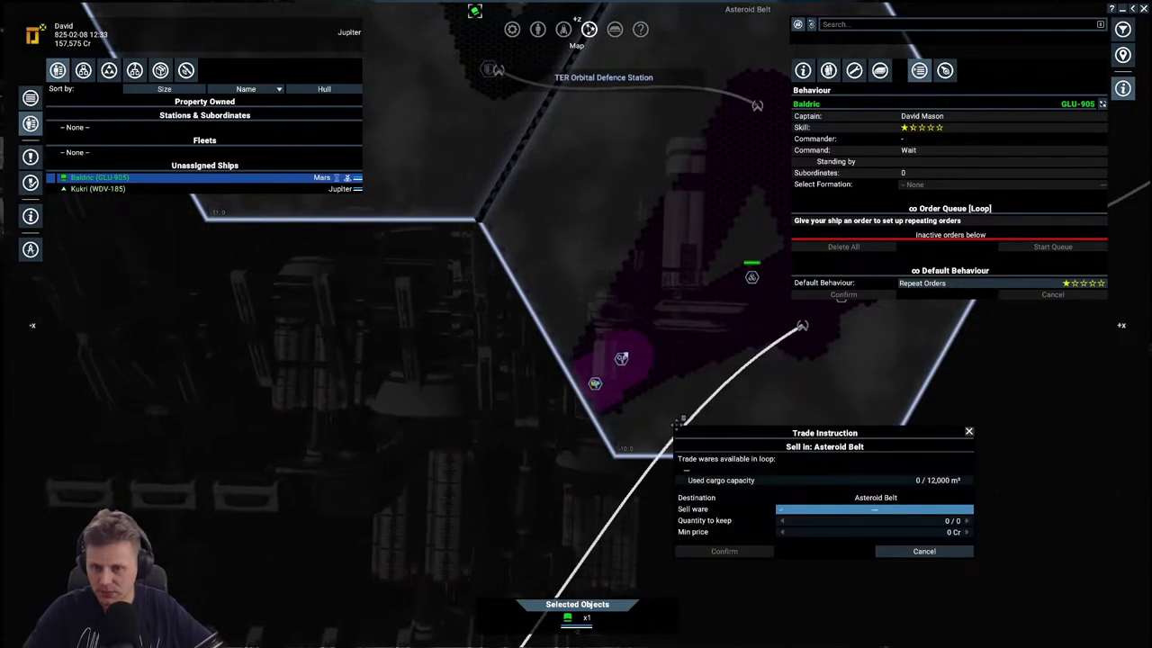
click(873, 509)
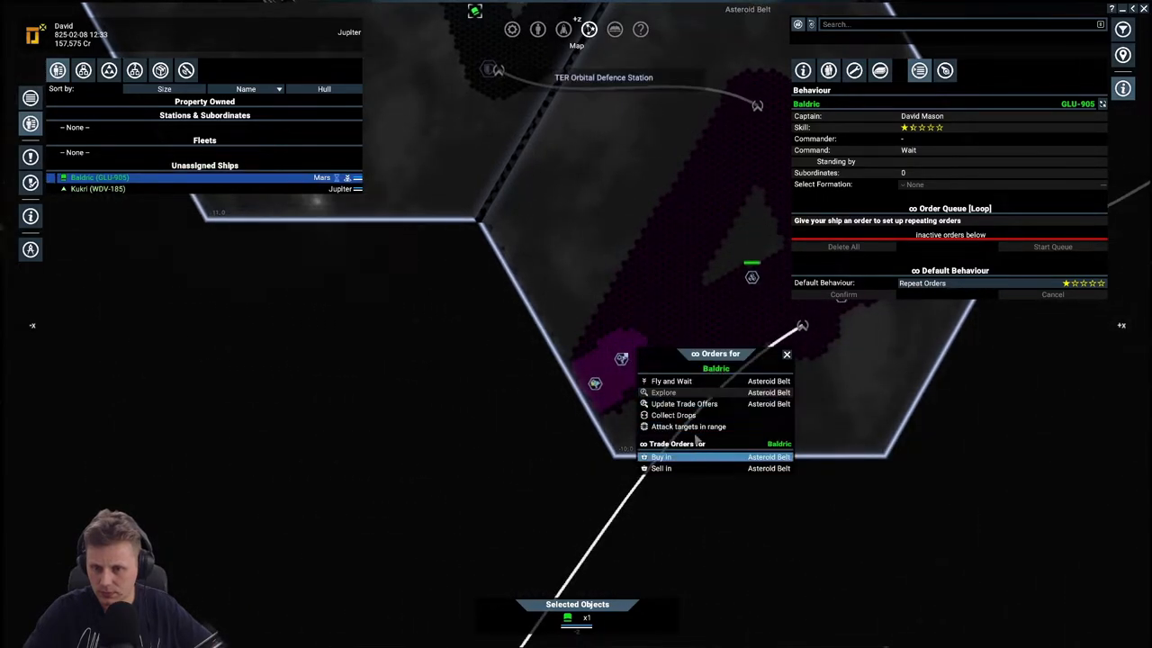
click(660, 458)
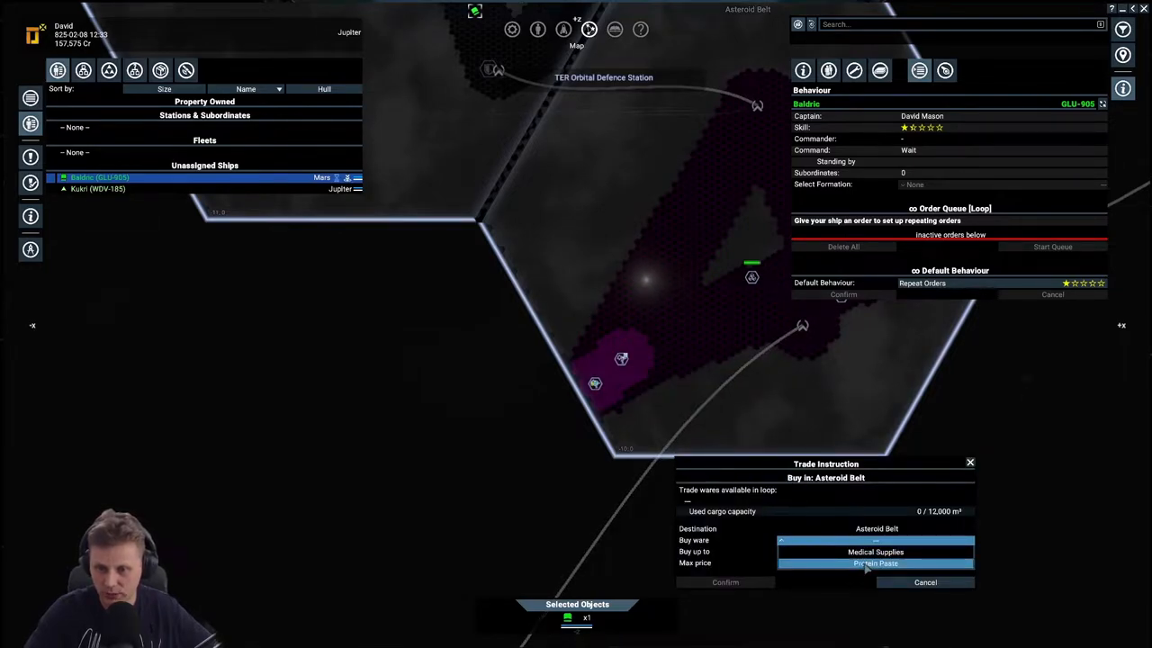
click(875, 562)
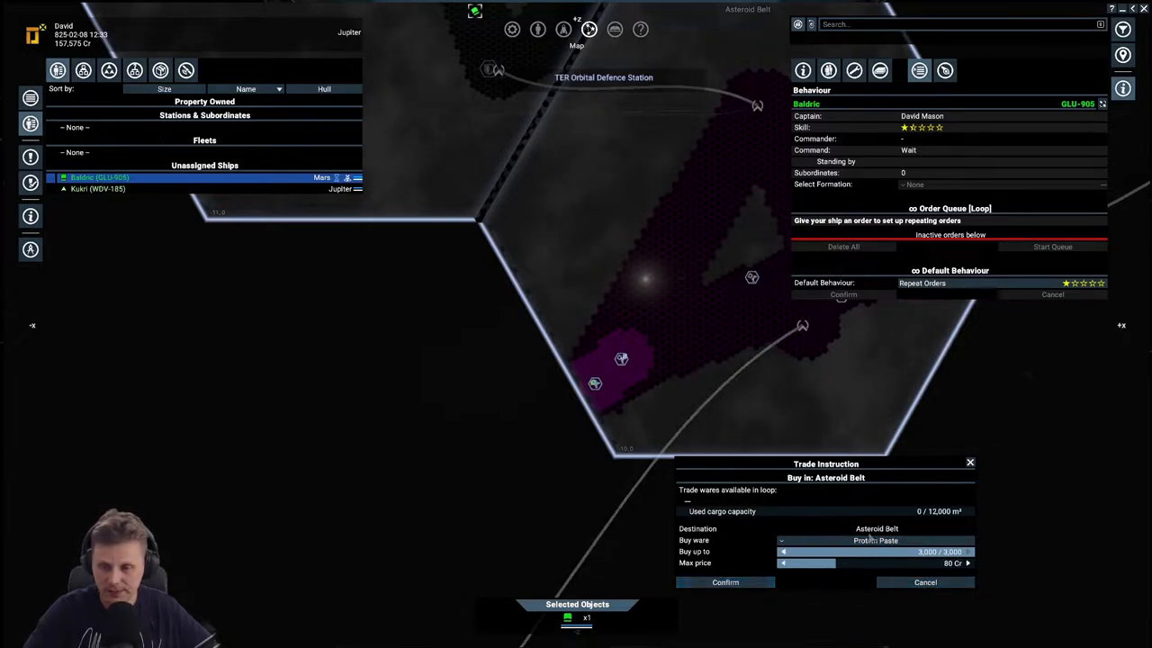
click(726, 583)
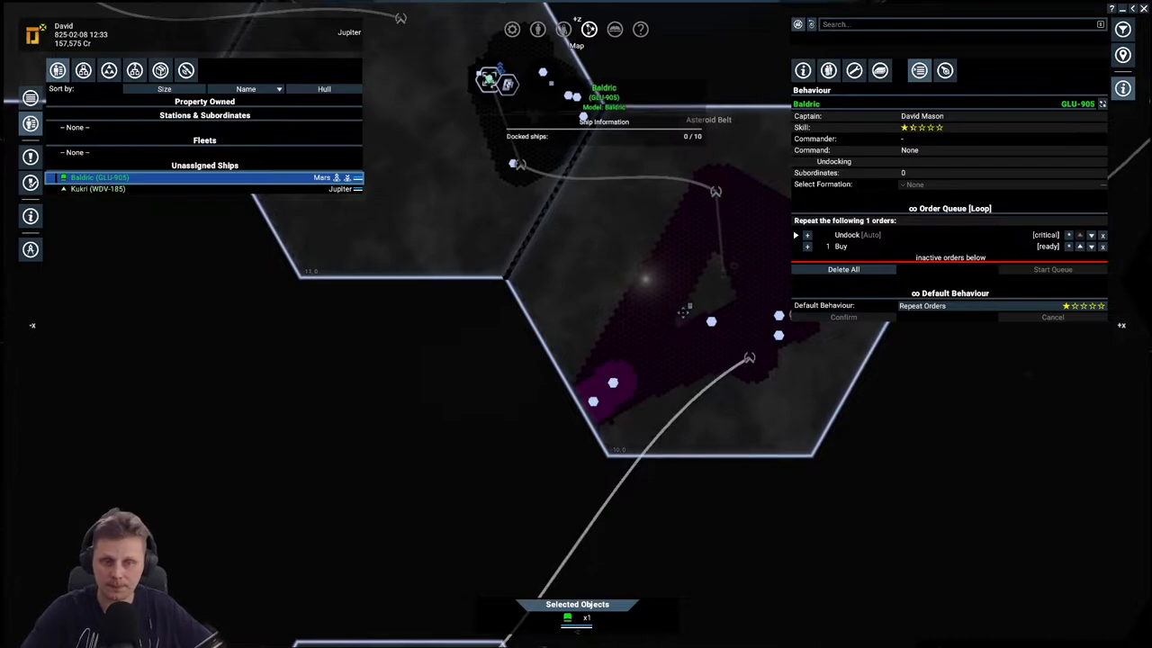
Step: Let Baldric's Protein Paste buy run, then start a Mars sell instruction at the TER Medical Supply Factory
click(712, 321)
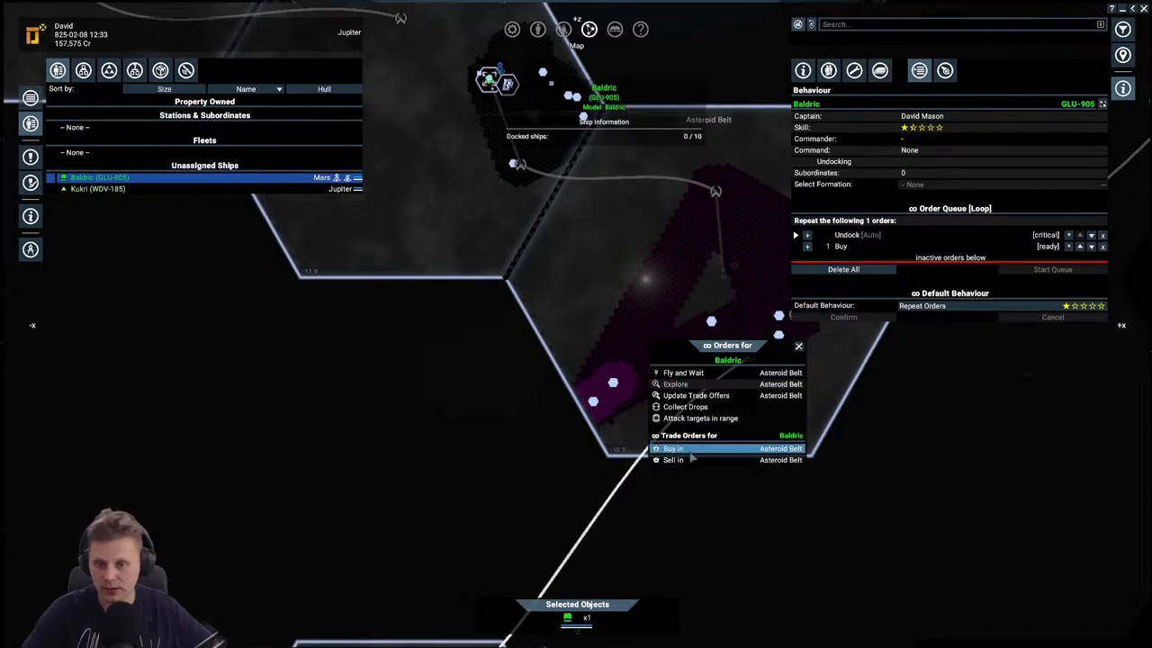
mouse_move(673, 460)
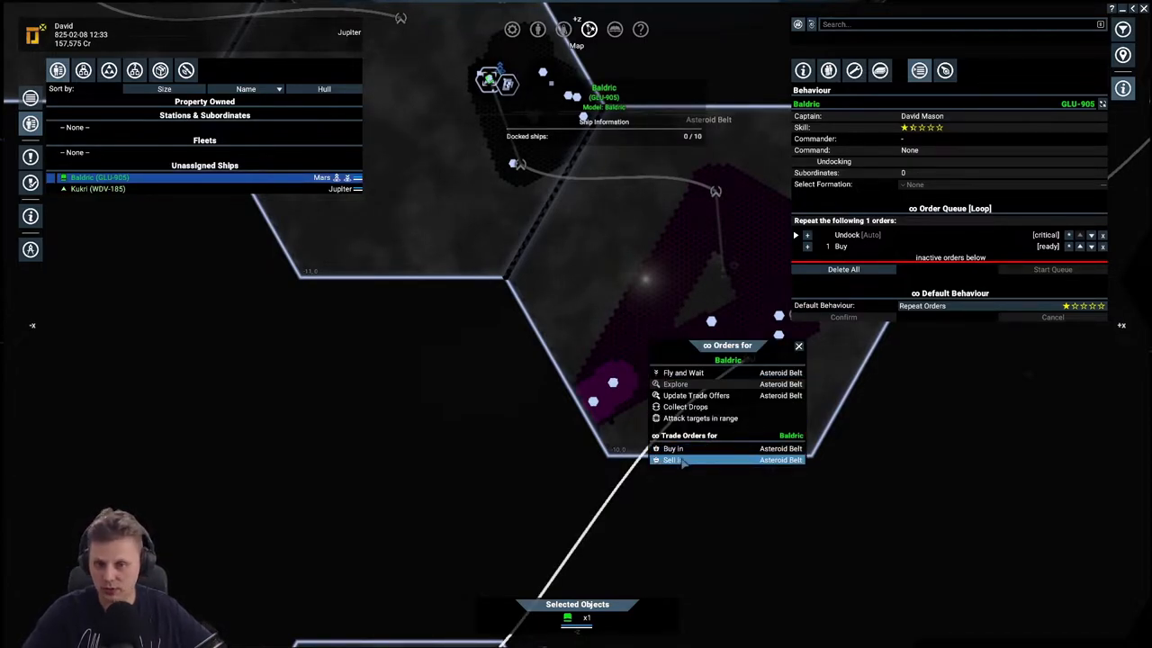
click(672, 460)
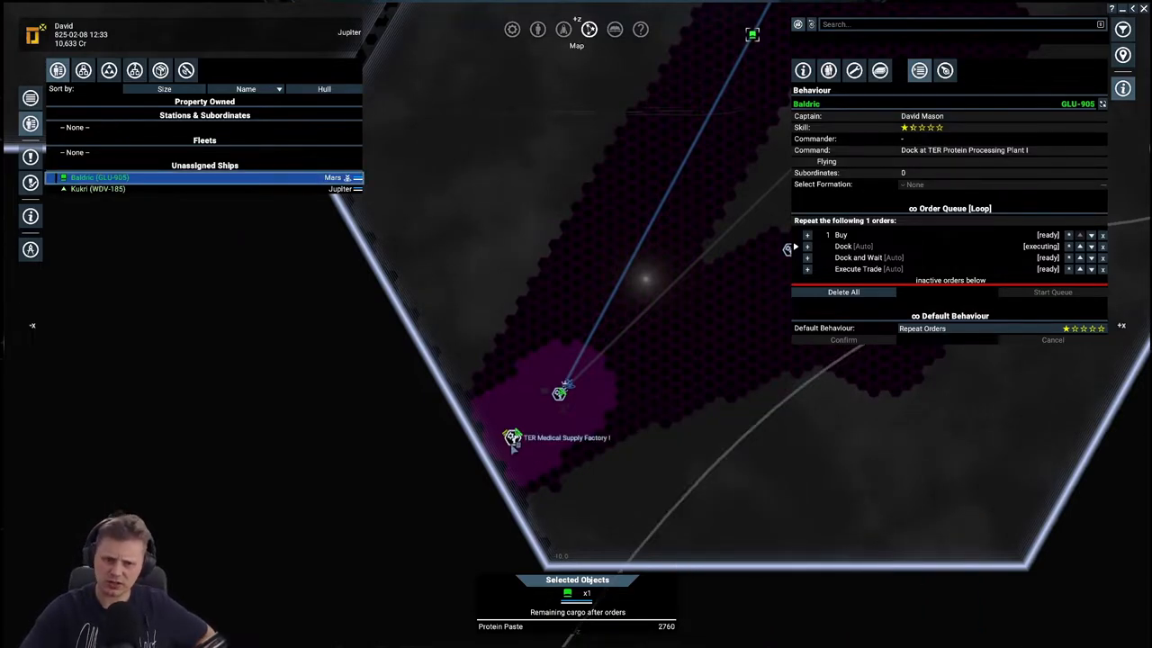
right_click(513, 438)
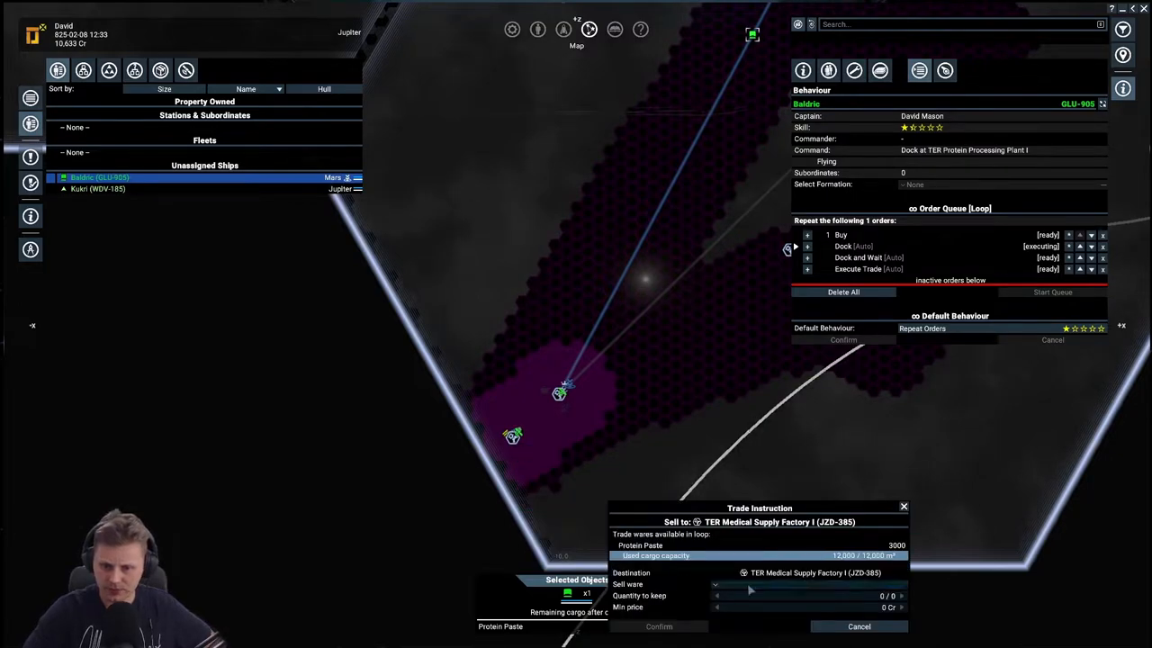
click(809, 585)
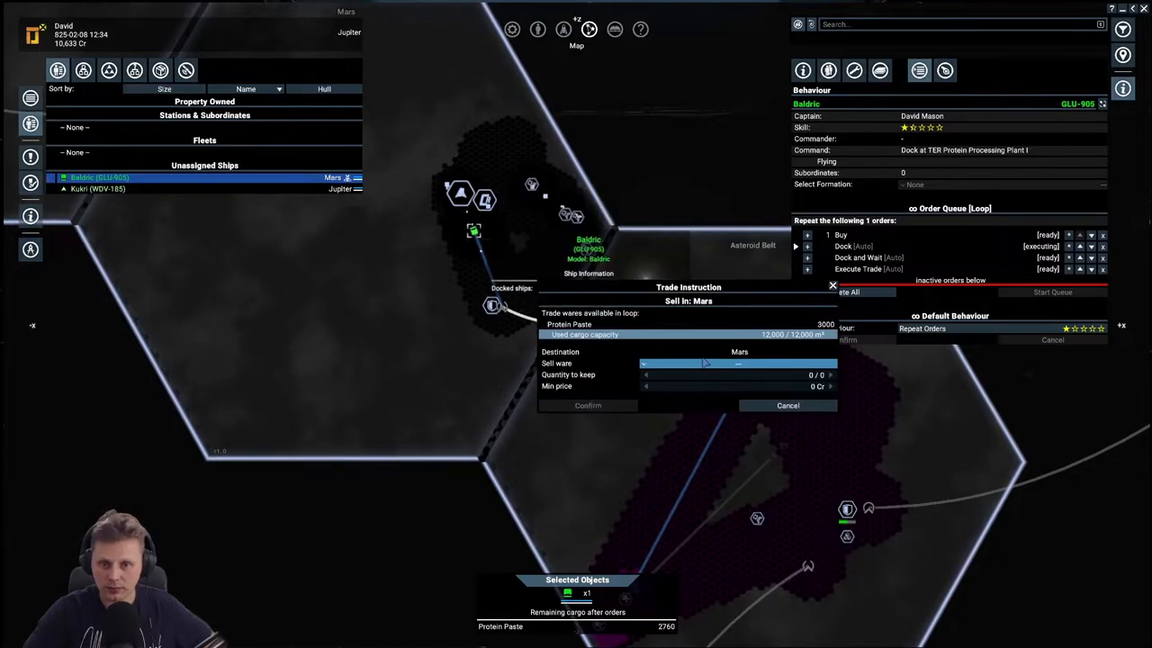
Step: Choose Protein Paste as the sell ware, keep the 96 Cr minimum, and confirm
click(738, 363)
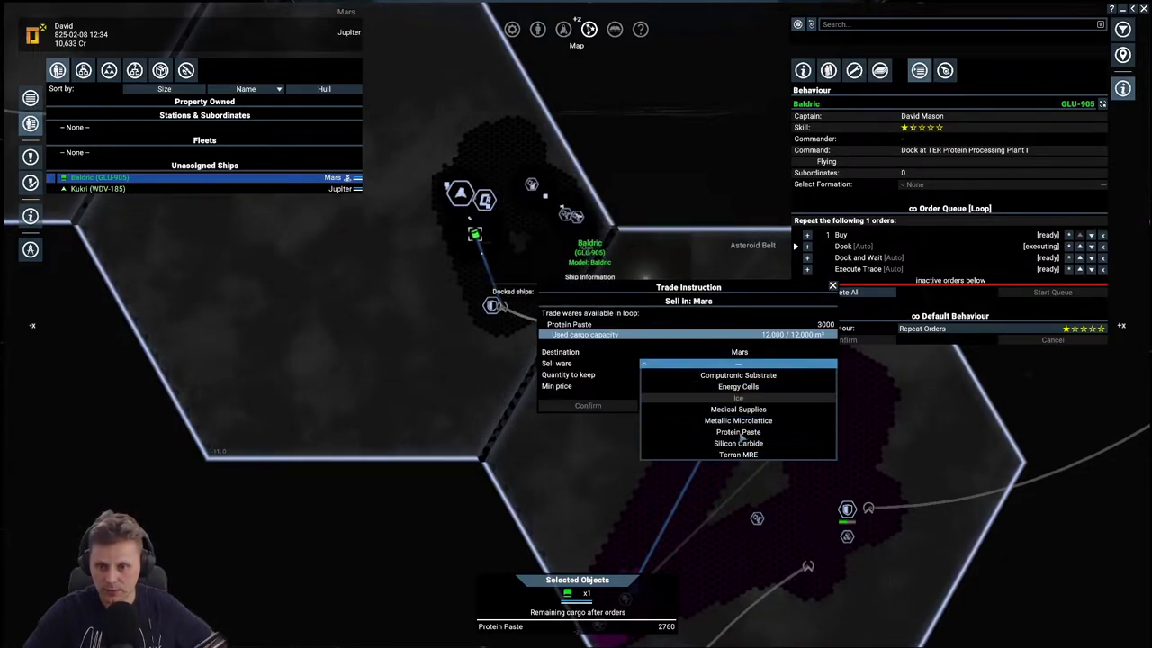
click(739, 432)
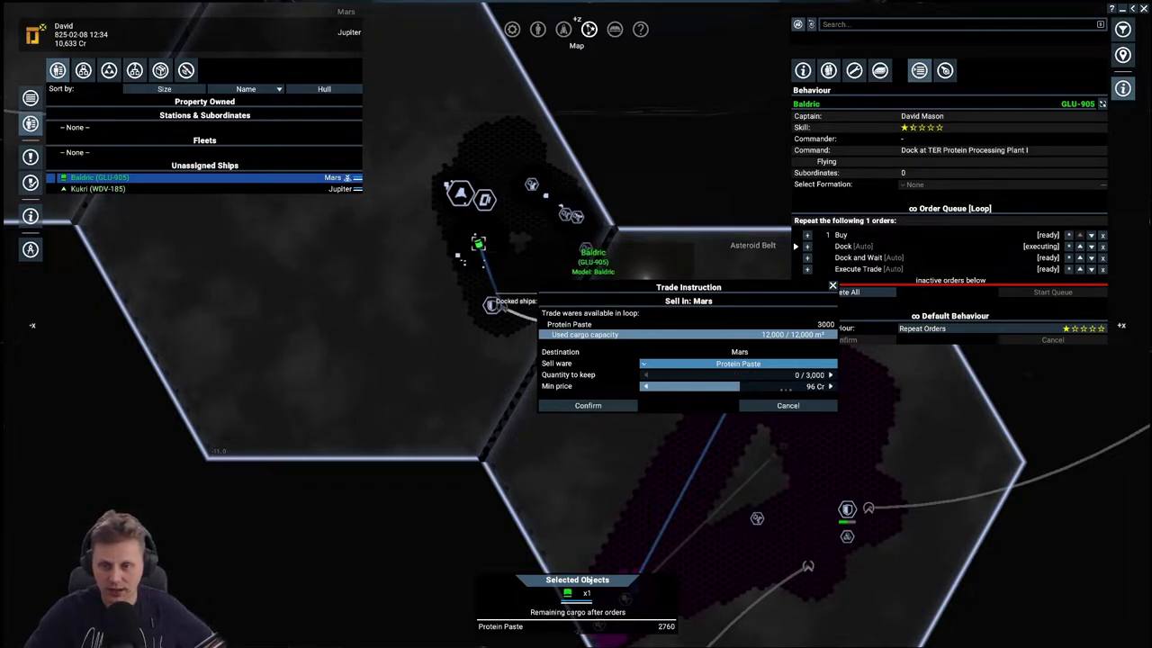
click(788, 405)
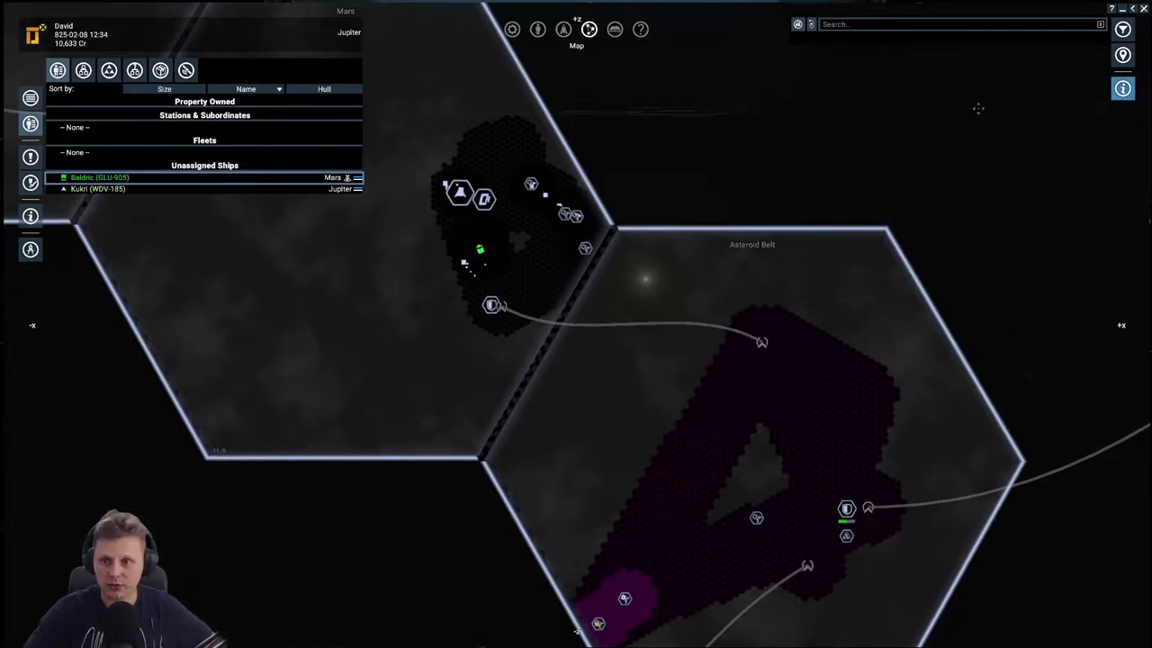
Step: Reselect Baldric, show its Behaviour queue, and expand order 2 Sell's Protein Paste details
click(99, 177)
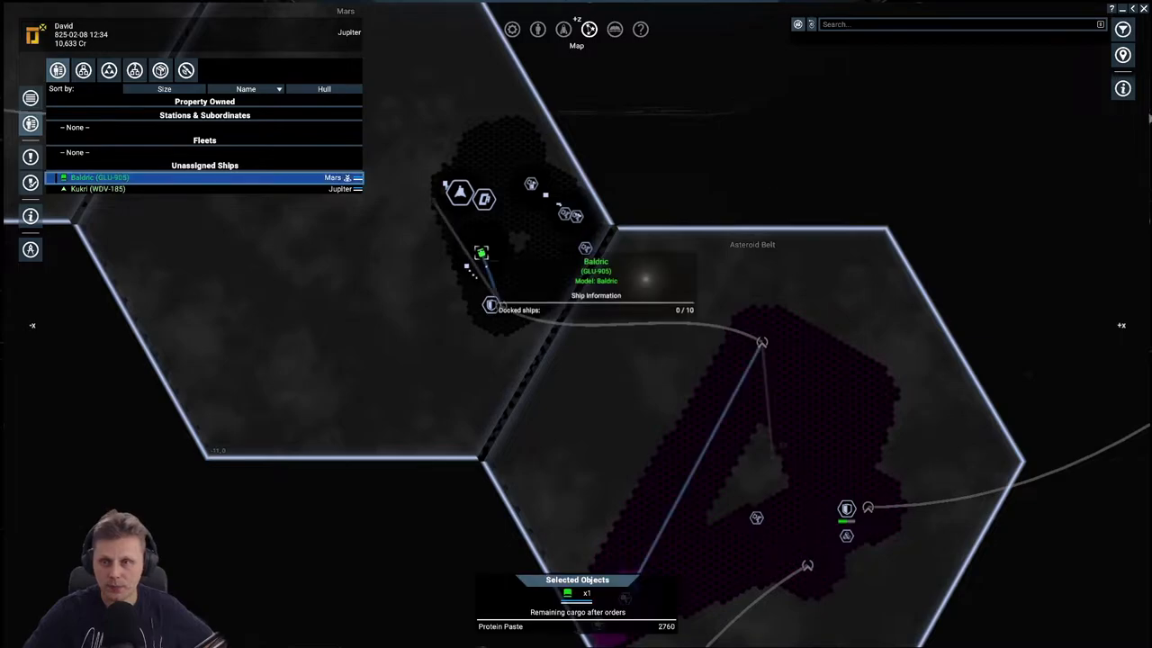
click(1122, 89)
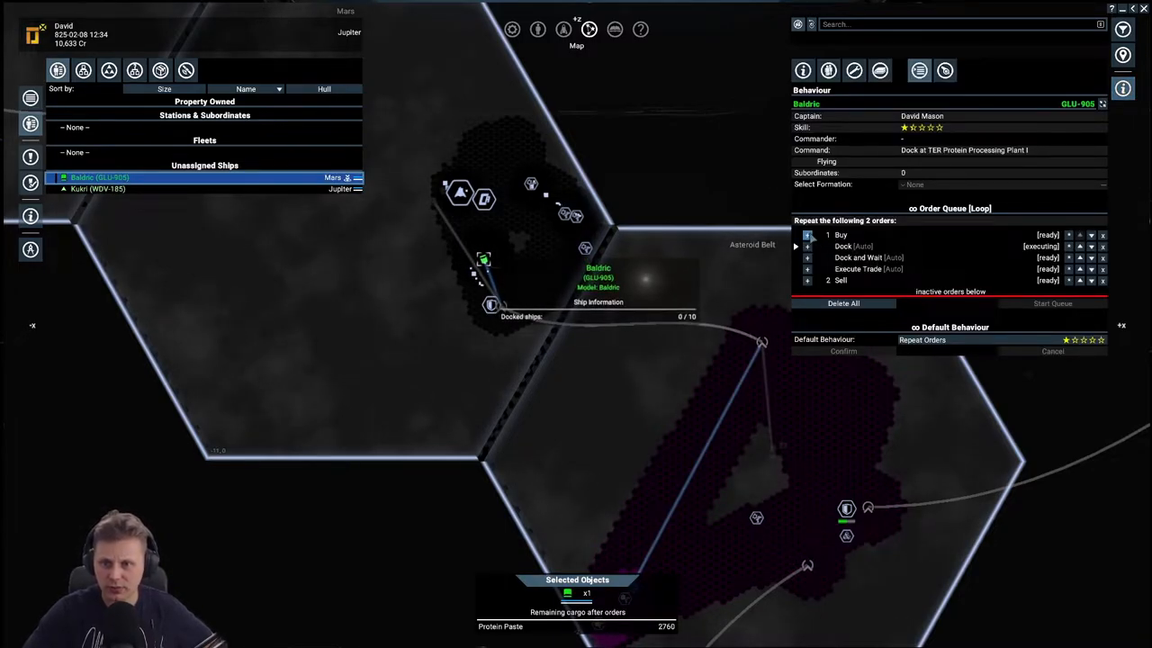
click(808, 280)
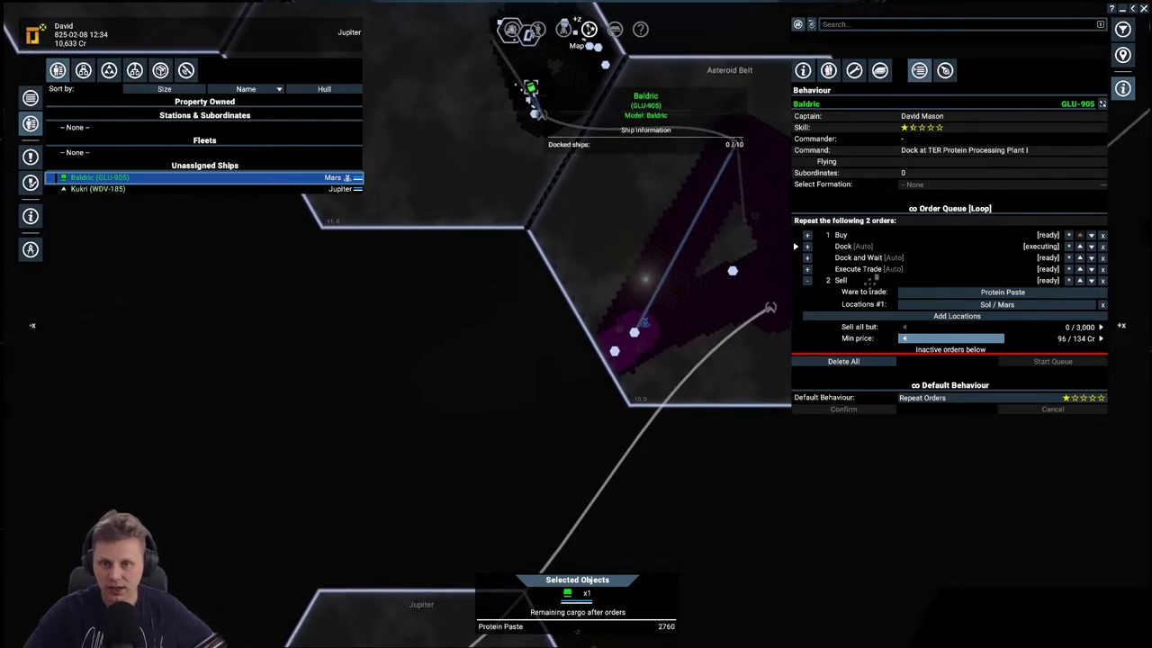
click(956, 316)
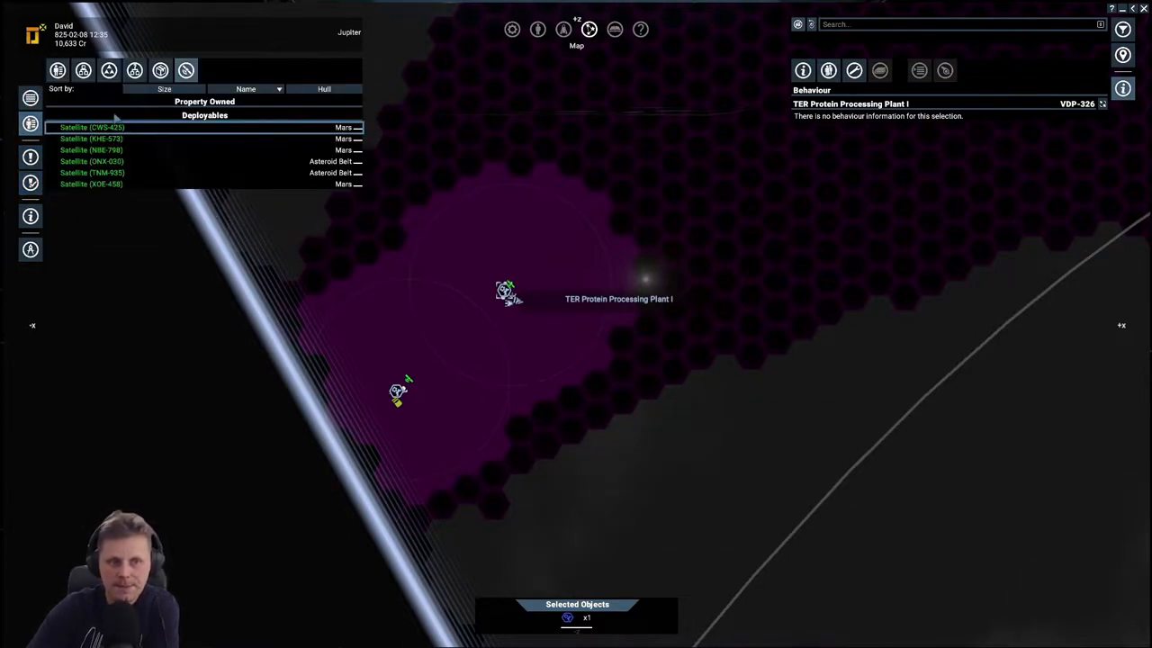
Step: Zoom the map out to the full Asteroid Belt sector with owned deployables listed
click(83, 70)
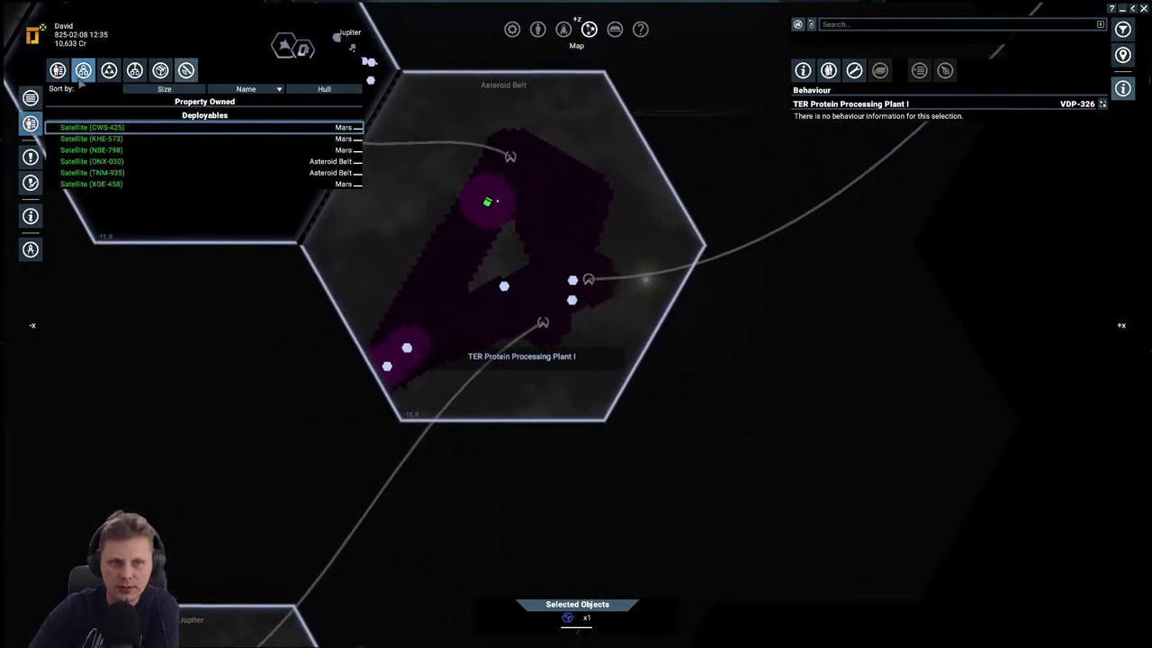
Step: Switch Property Owned to All and select the Kukri from Unassigned Ships
click(57, 70)
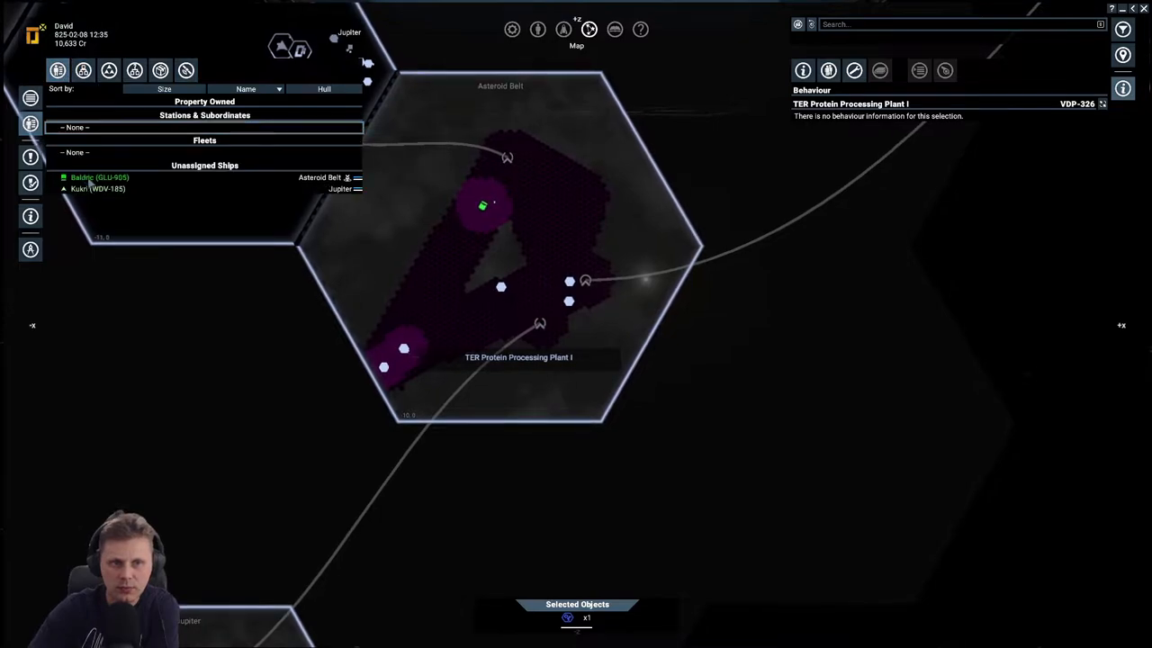
click(99, 178)
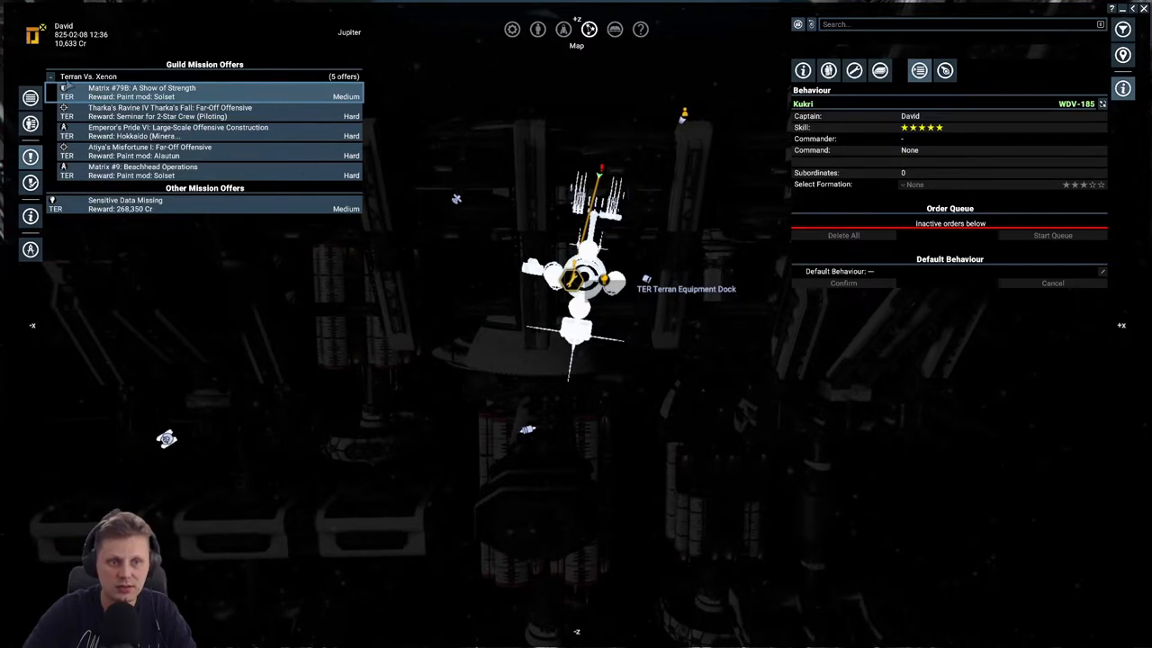
Step: Browse the Terran Vs. Xenon guild offers in the Mission Offers tab
click(57, 70)
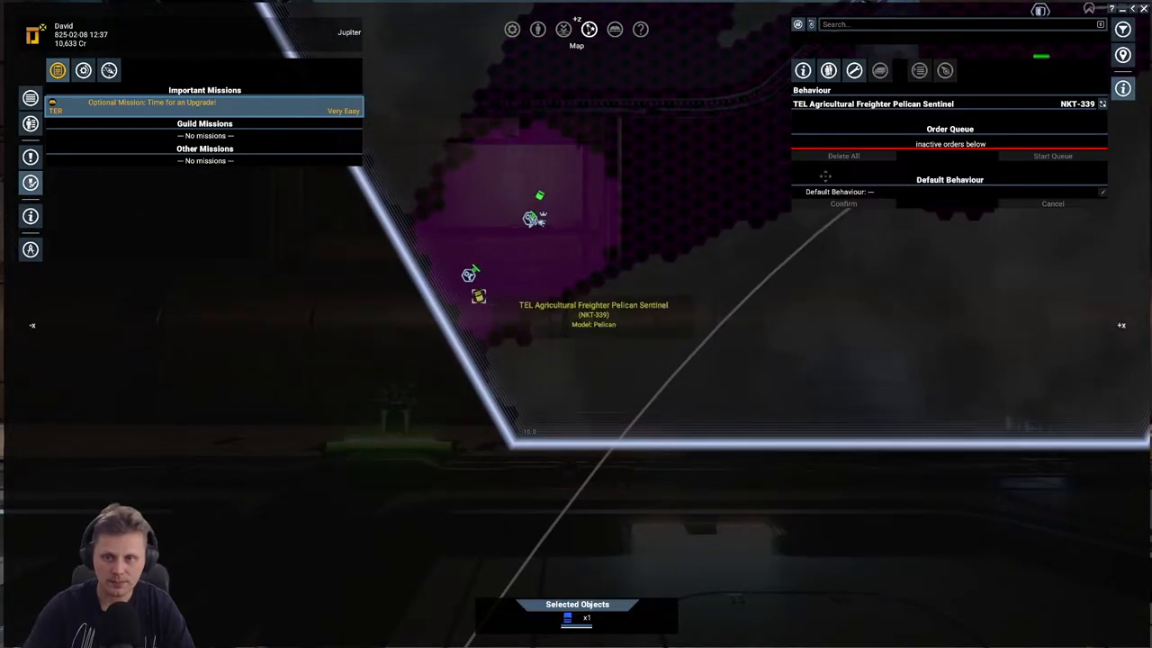
Step: Show Active Missions and review the optional Time for an Upgrade! mission
click(802, 71)
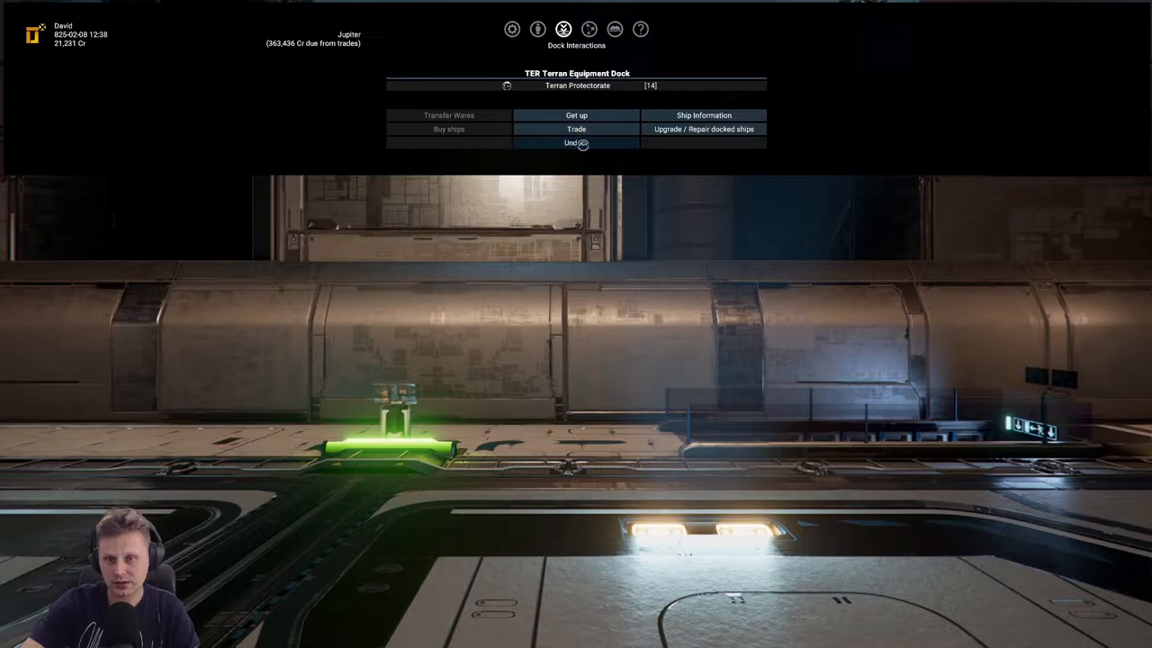
Step: Undock from the TER Terran Equipment Dock
click(576, 142)
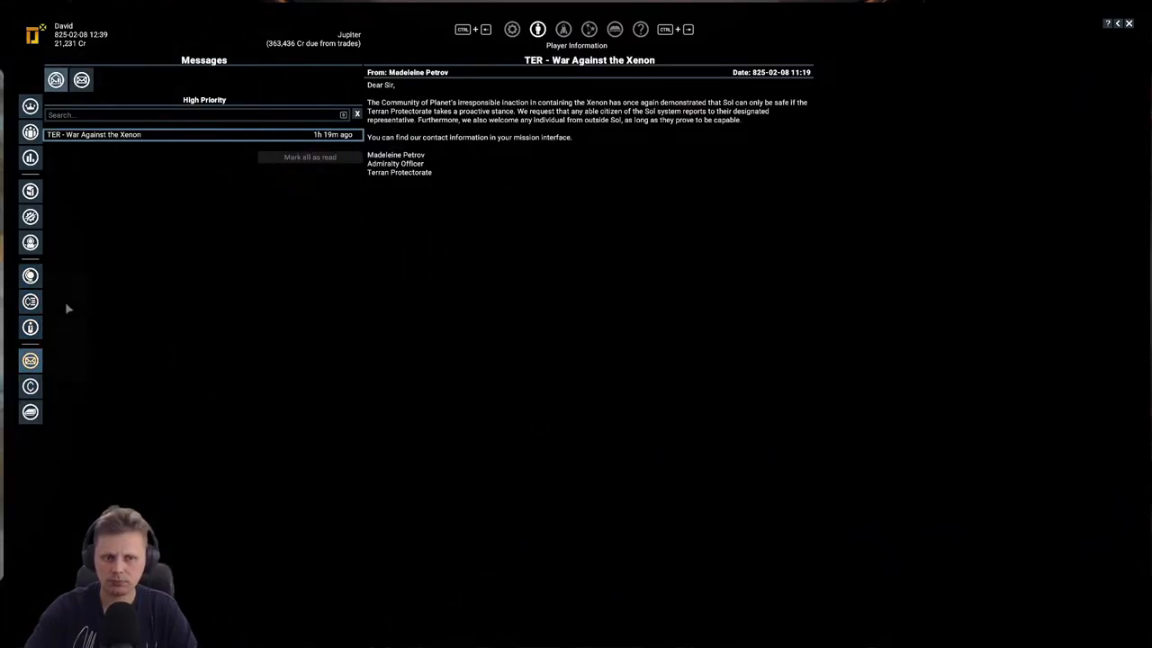
Step: Glance at the Transaction Log, then open the Wartime Economics message
click(30, 385)
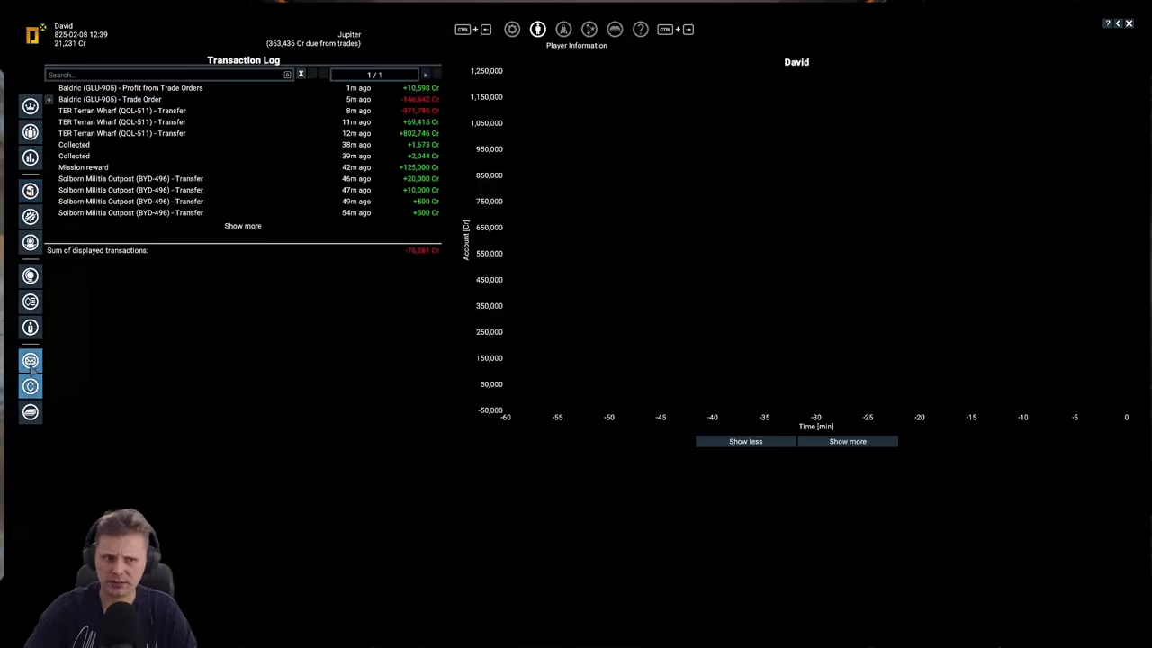
click(30, 360)
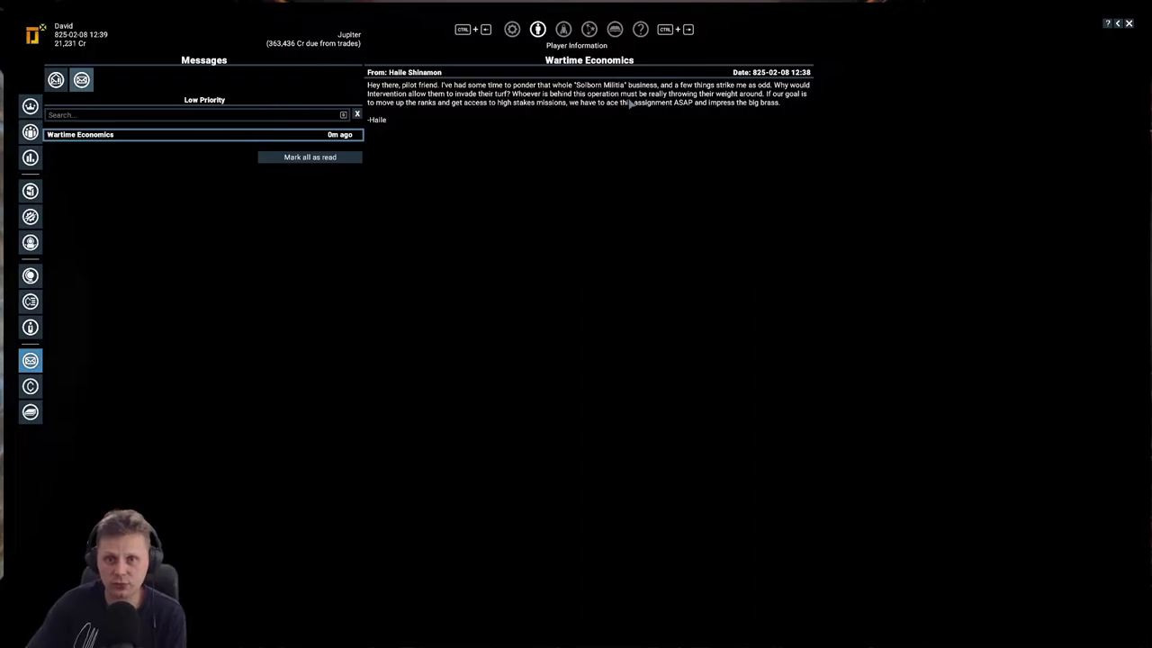
mouse_move(642, 126)
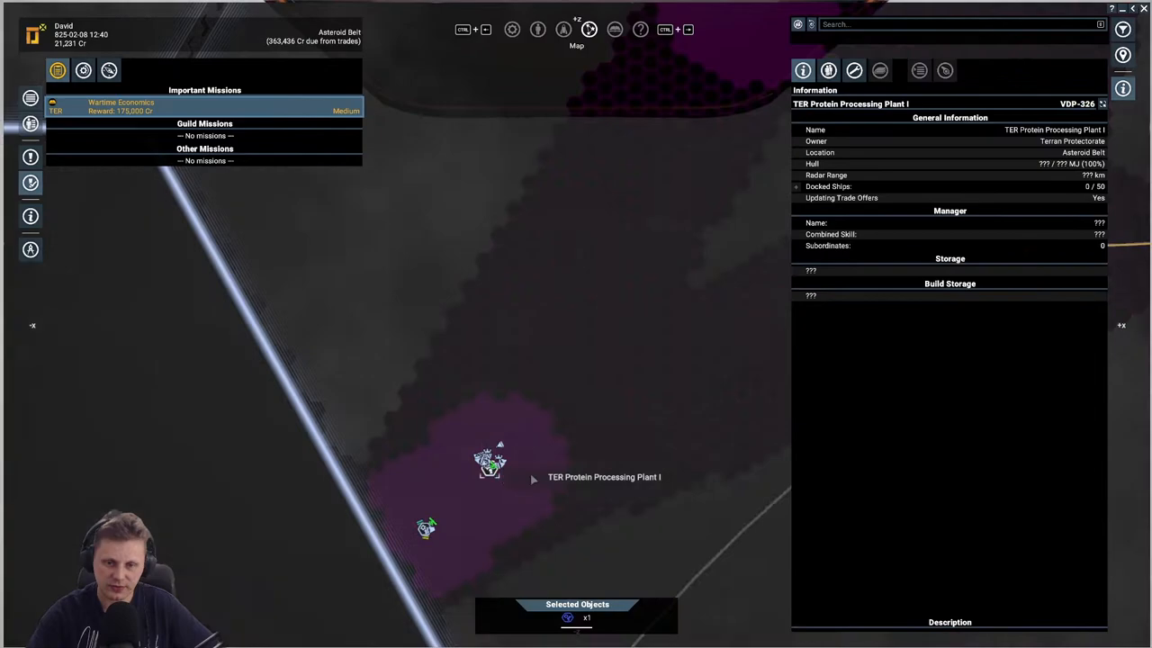
Step: Open the TER Protein Processing Plant's trade window to see its ware prices
right_click(491, 463)
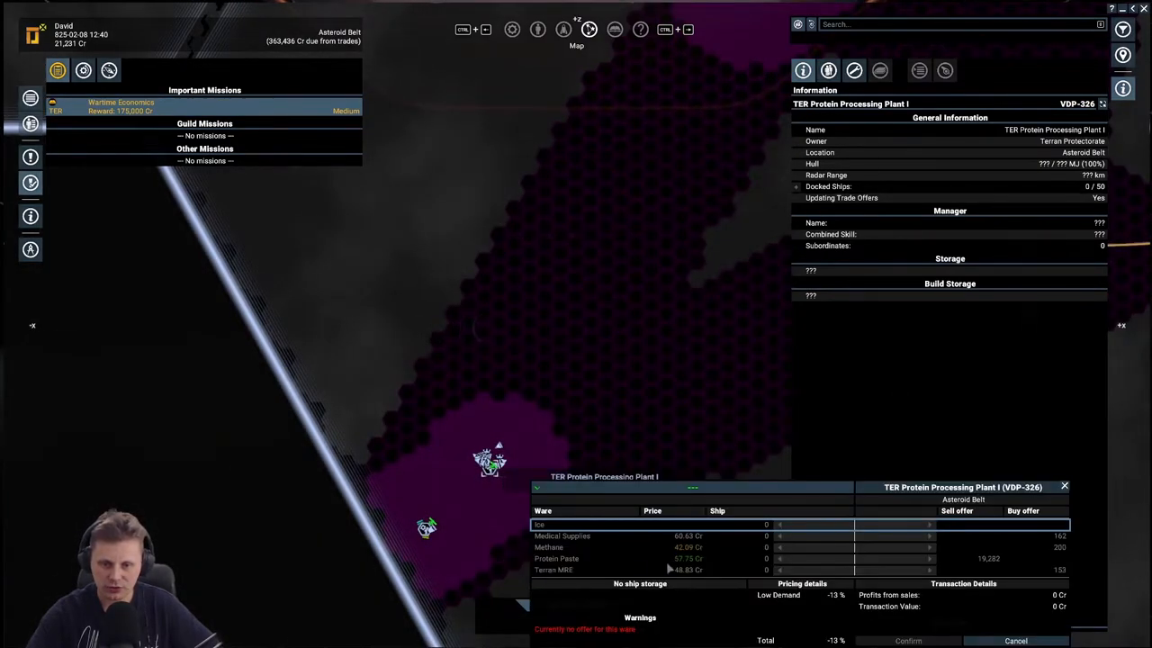
mouse_move(707, 514)
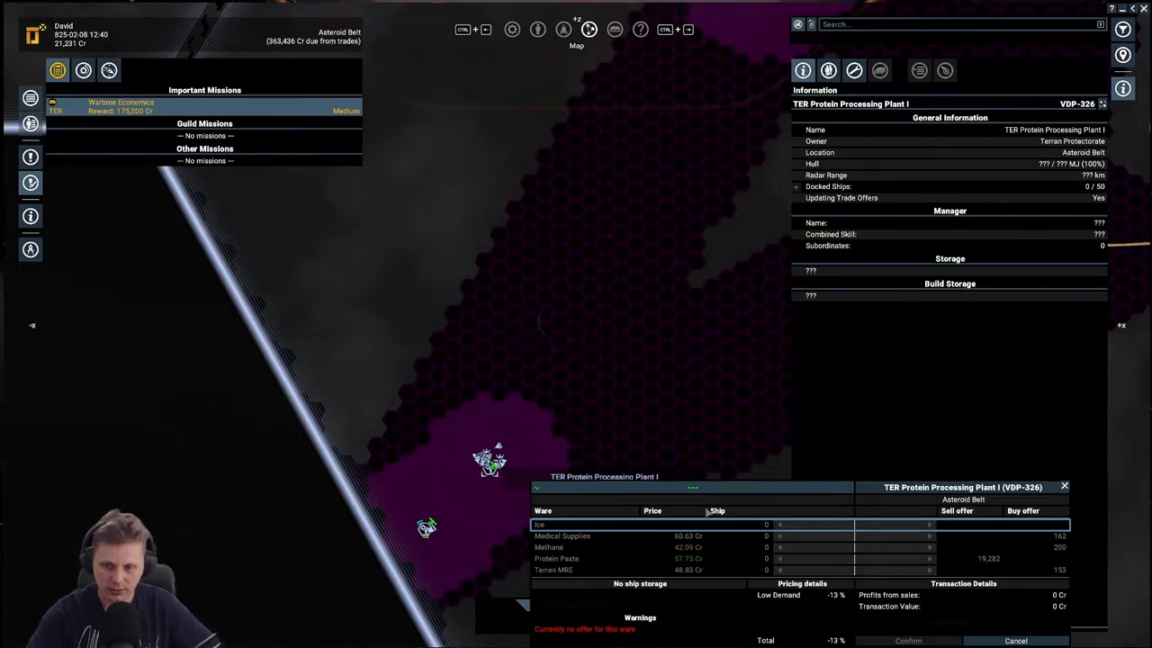
mouse_move(817, 569)
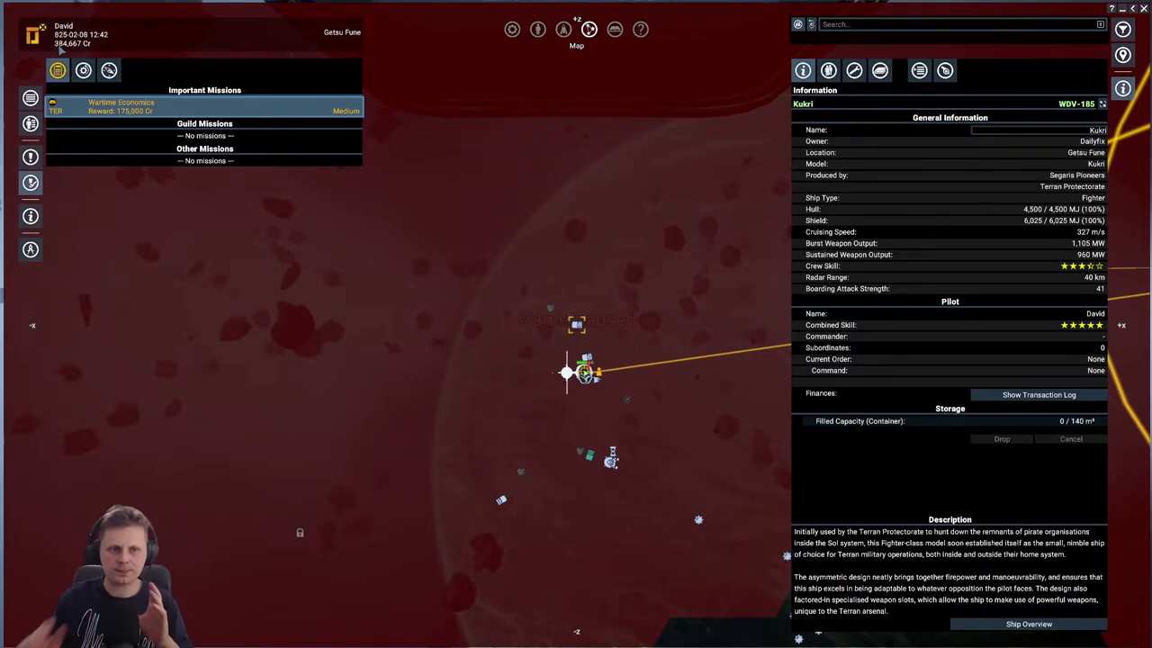
Step: Switch from the map to the Player Information overview of factions and relations
click(537, 29)
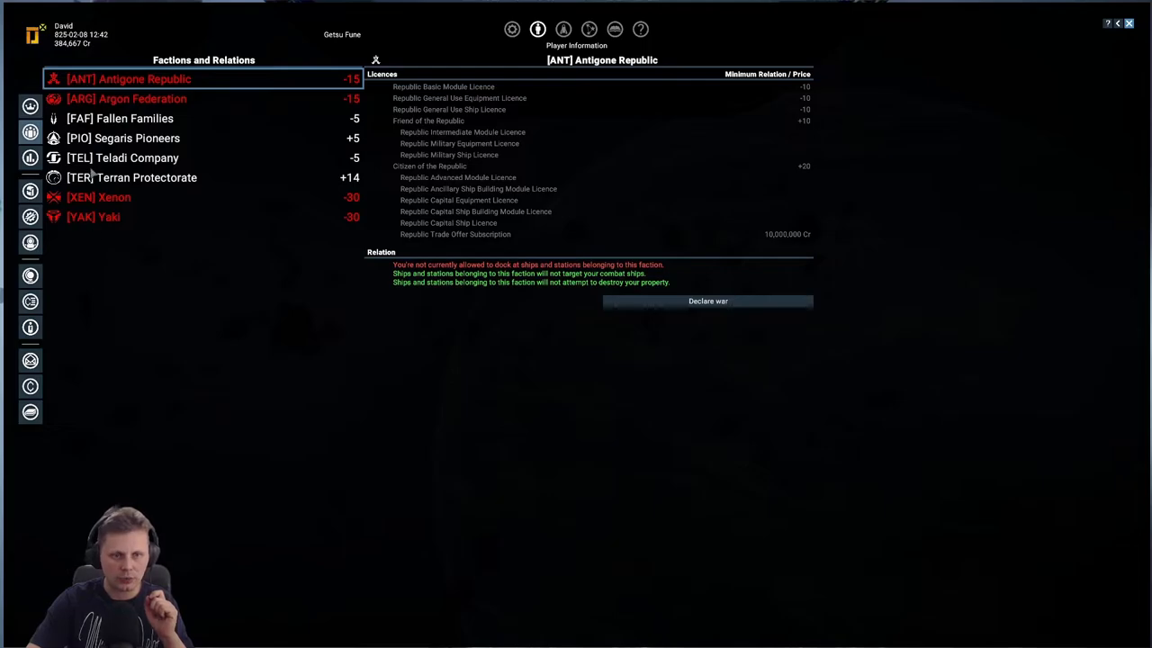
Step: View the Terran Protectorate's licences and standing, then return to the map and select Baldric
click(131, 177)
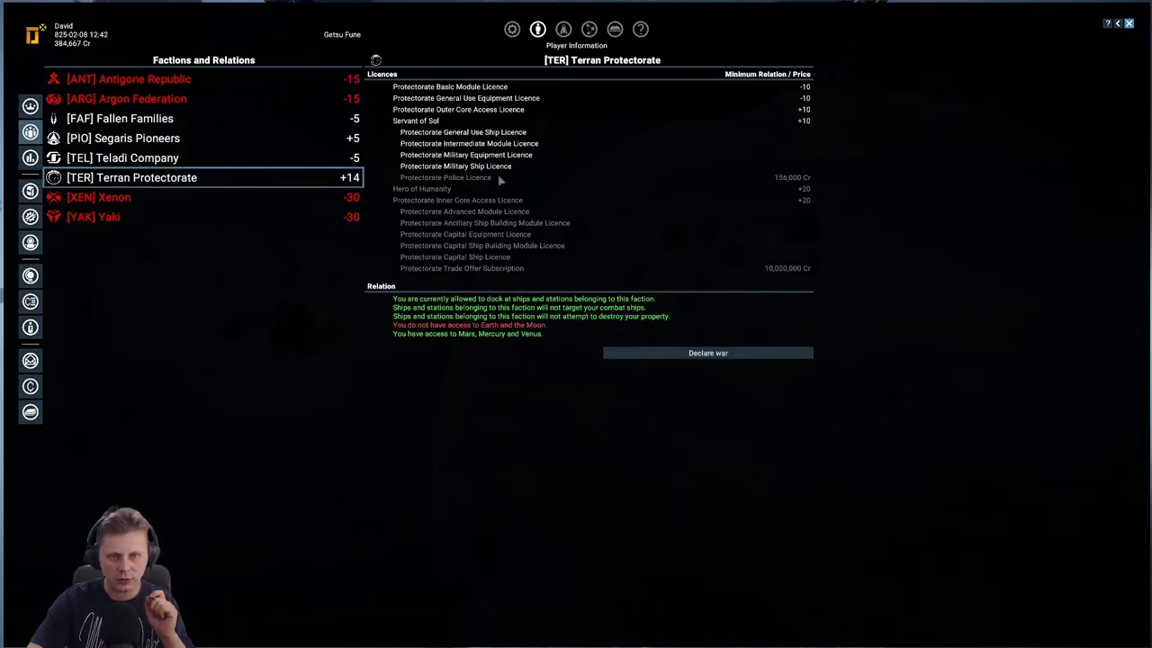
mouse_move(600, 186)
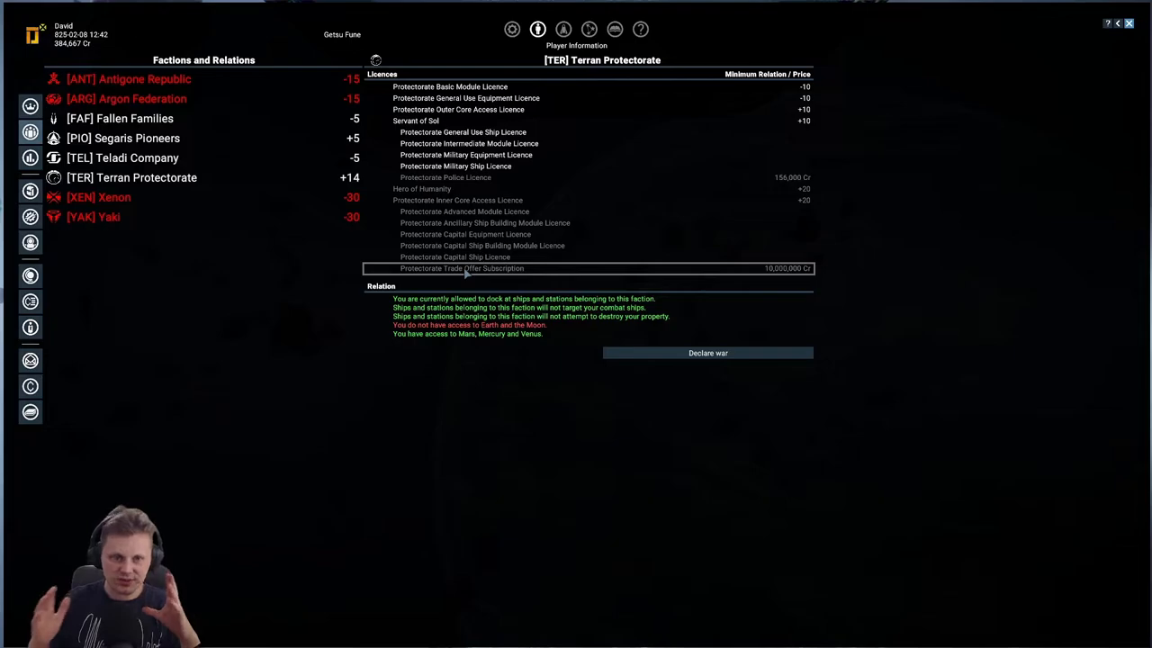
mouse_move(516, 199)
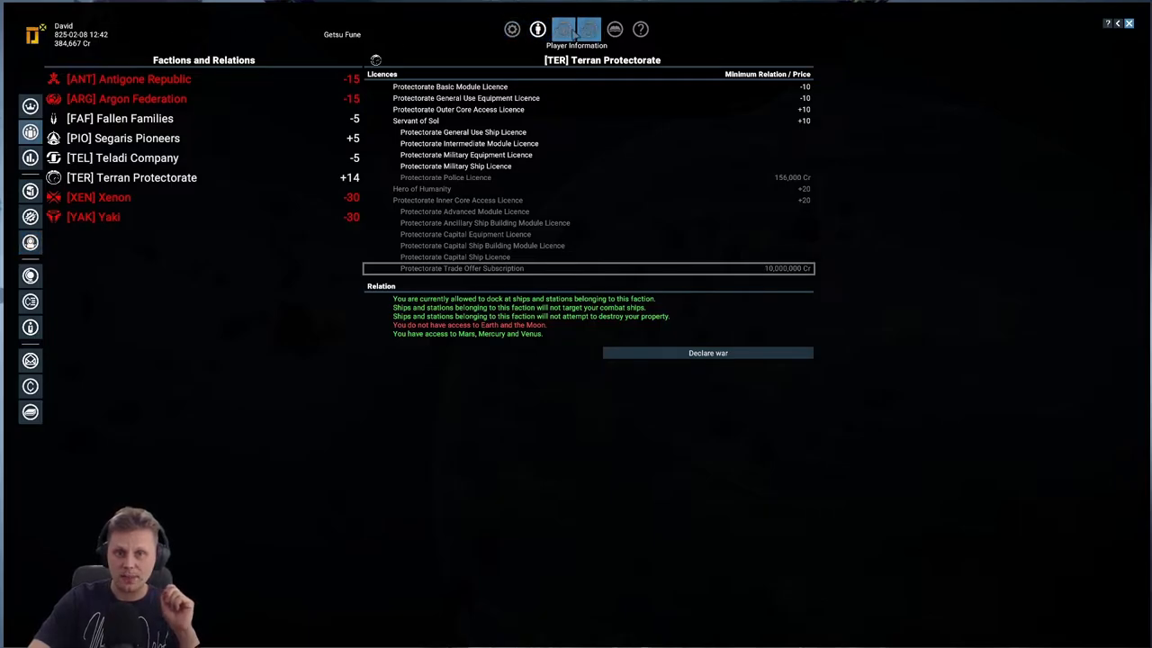
click(563, 29)
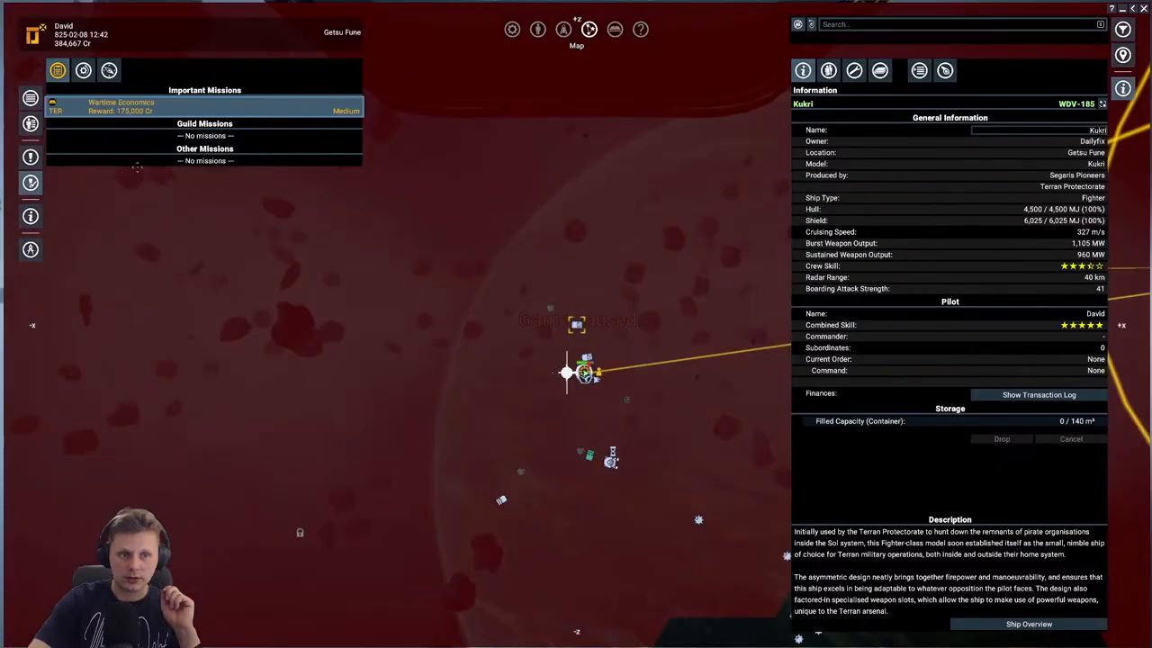
click(29, 124)
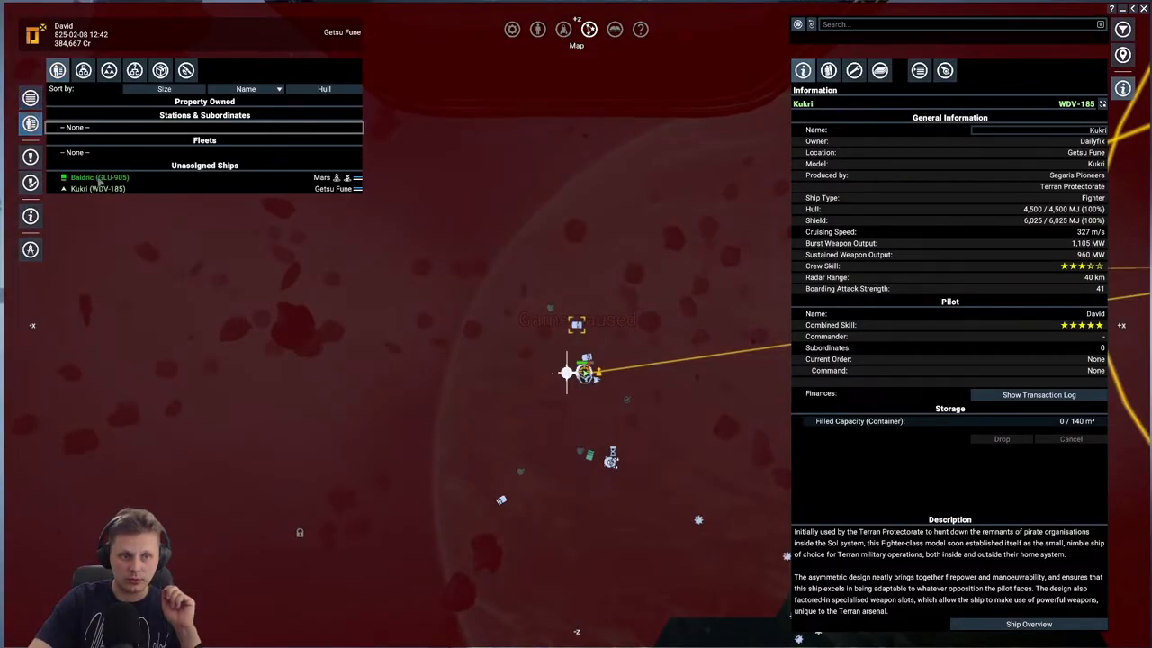
Step: Show the Baldric transporter's transaction log with its trade profits and account graph
click(1039, 394)
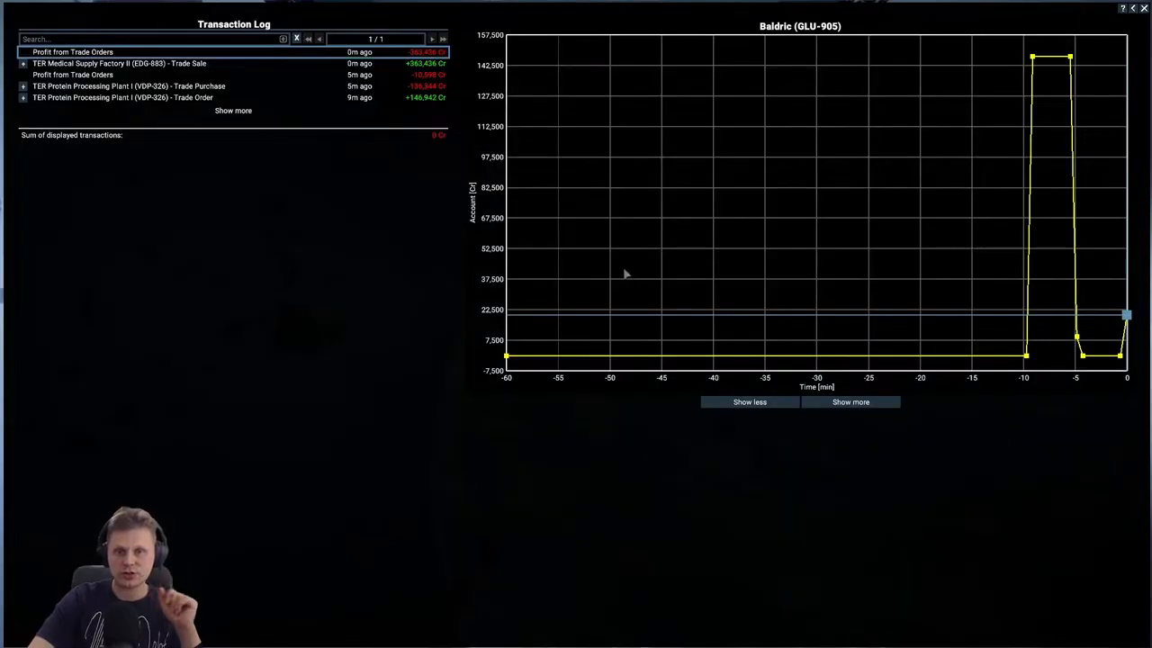
mouse_move(1033, 60)
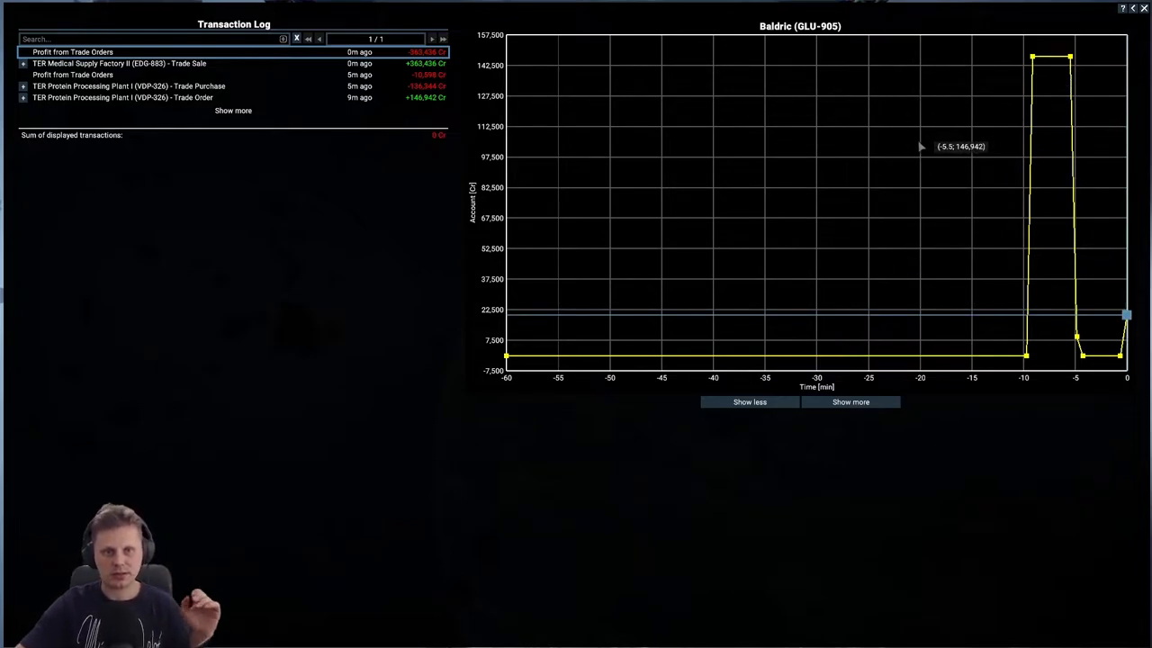
mouse_move(442, 126)
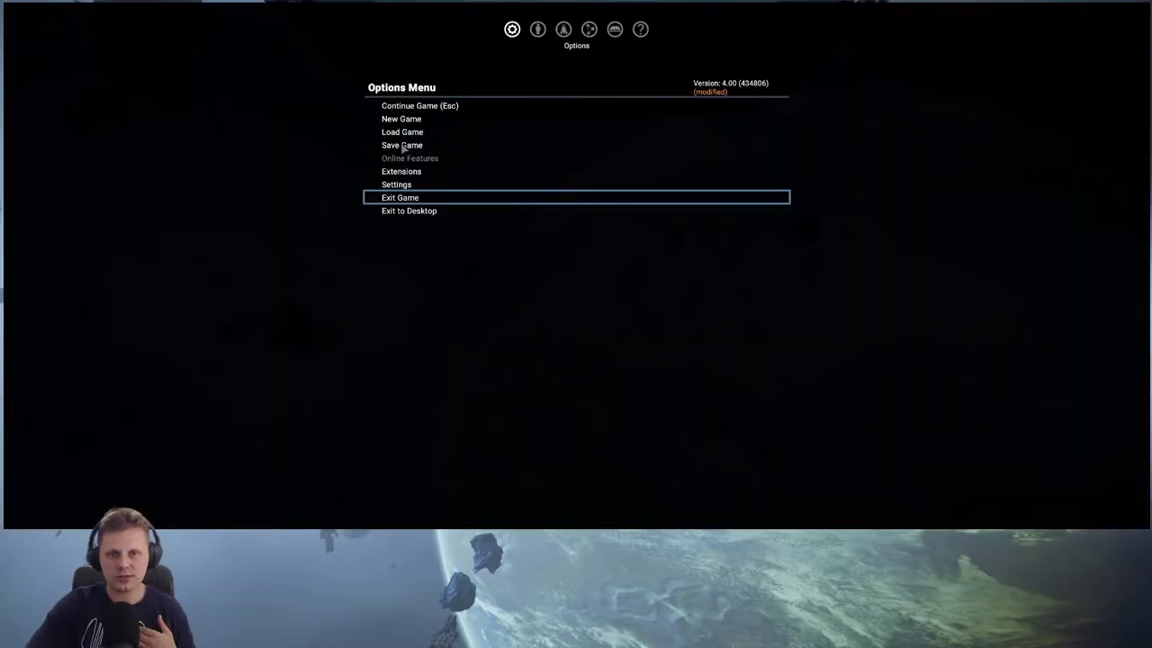
Step: Overwrite save slot 7, Terran Cadet v2, with the current game and confirm
click(402, 145)
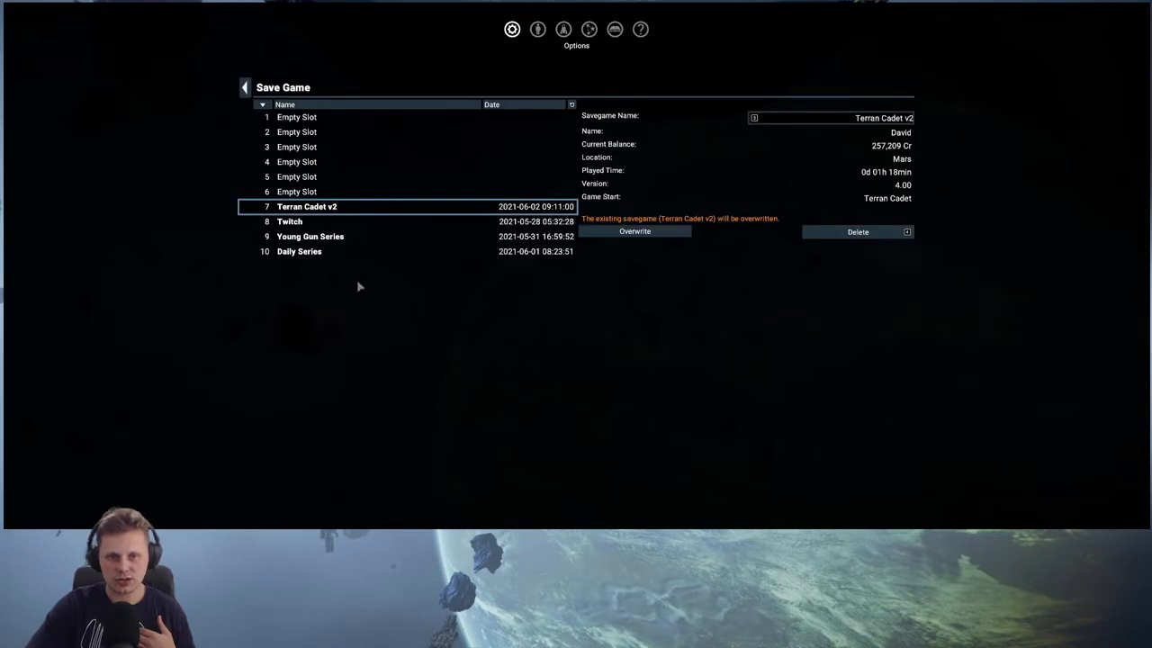
click(635, 231)
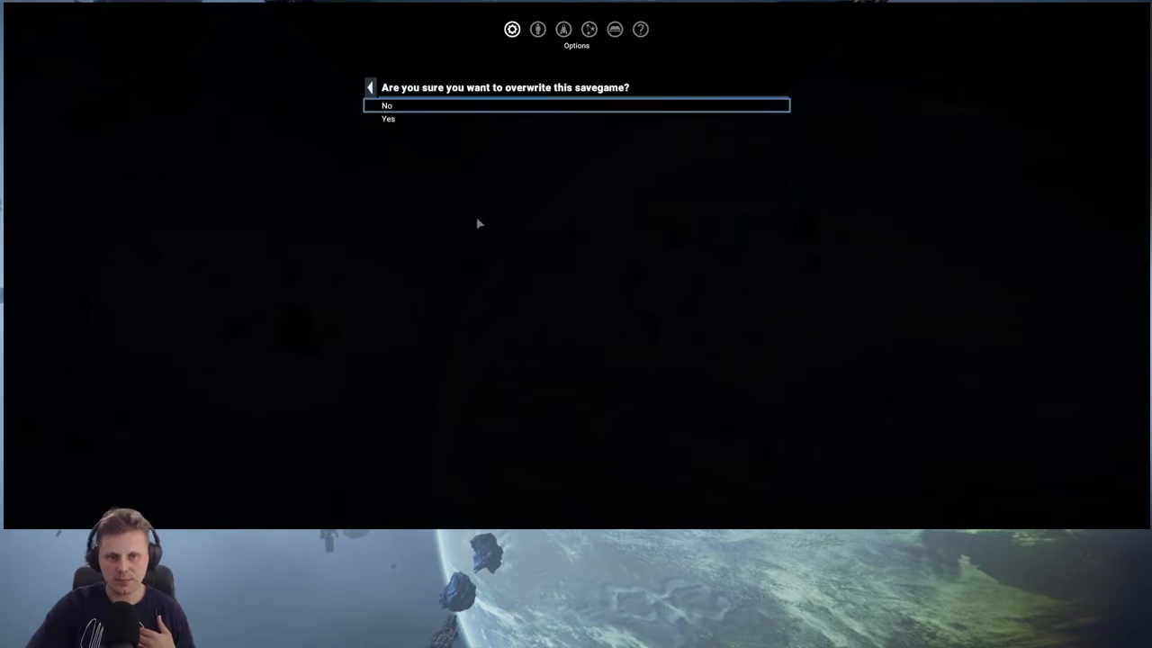
click(388, 118)
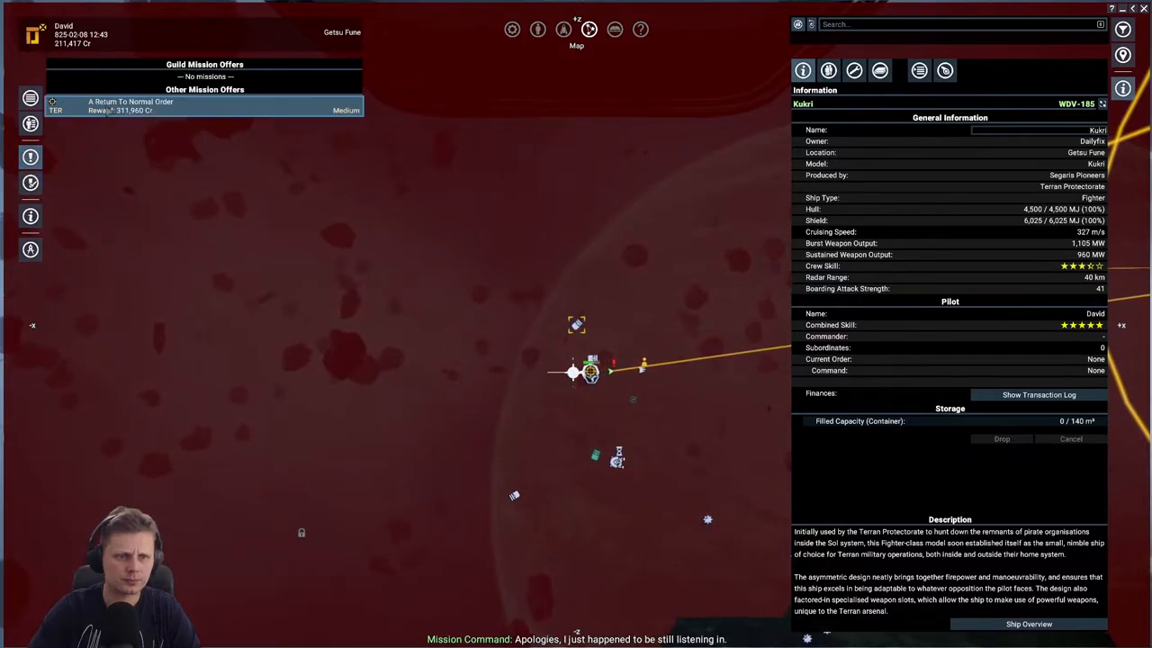
Step: Accept the A Return To Normal Order laser-tower mission worth 311,960 Cr
click(130, 106)
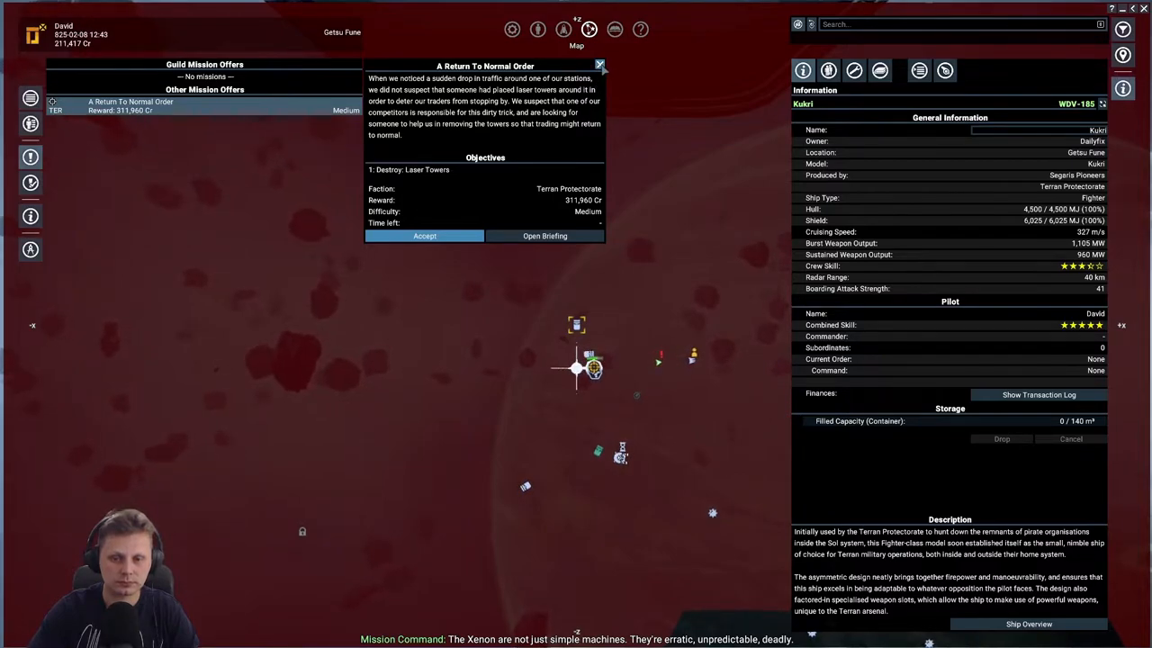
click(600, 65)
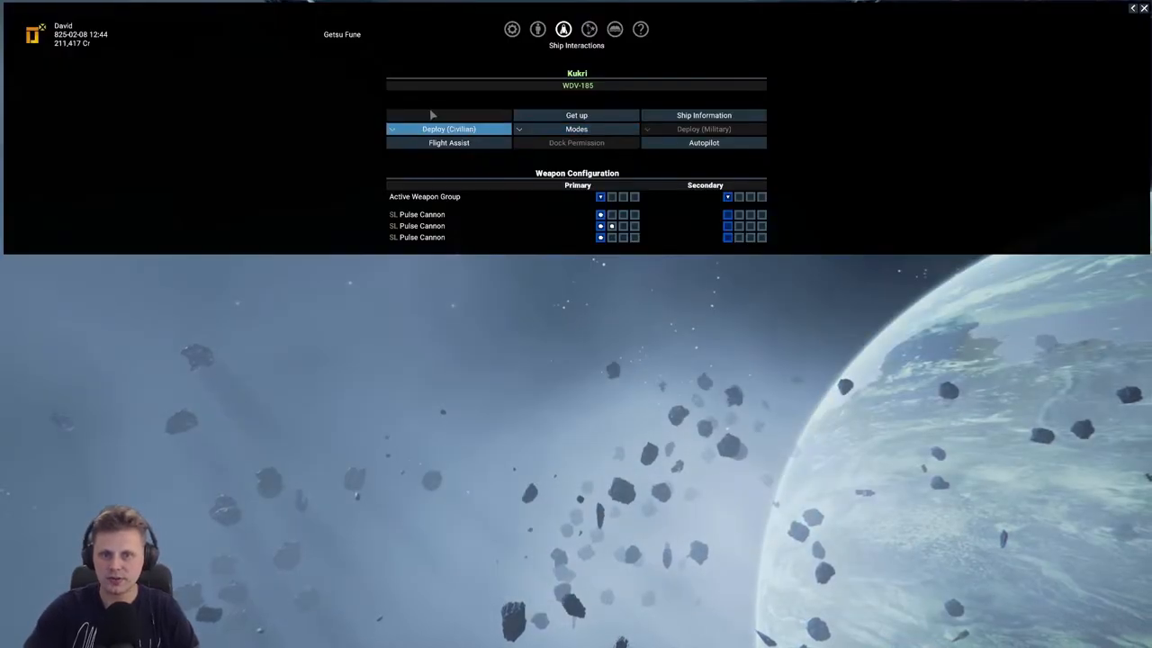
Step: Choose an option in the Kukri's ship interactions menu
click(704, 142)
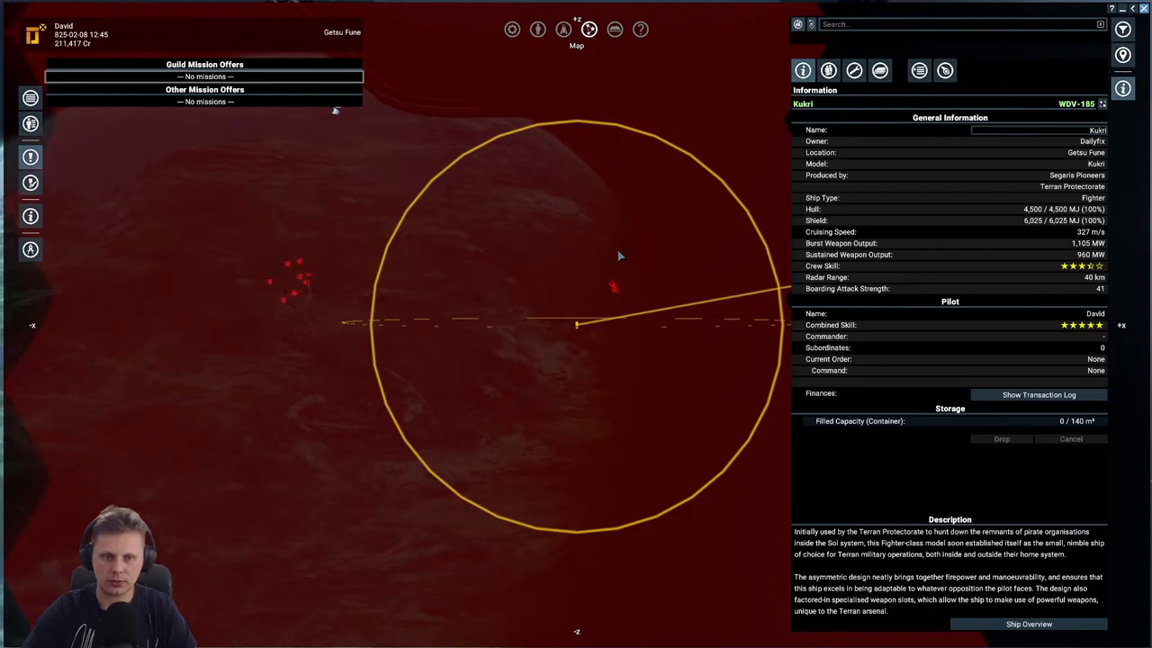
mouse_move(611, 258)
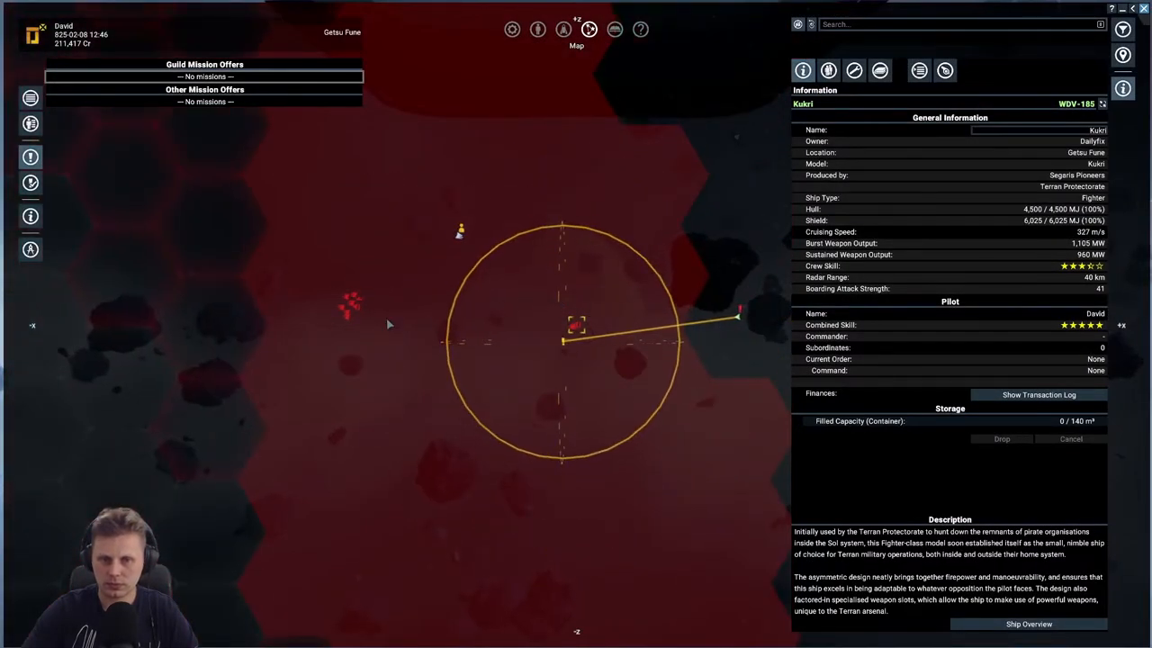
mouse_move(351, 311)
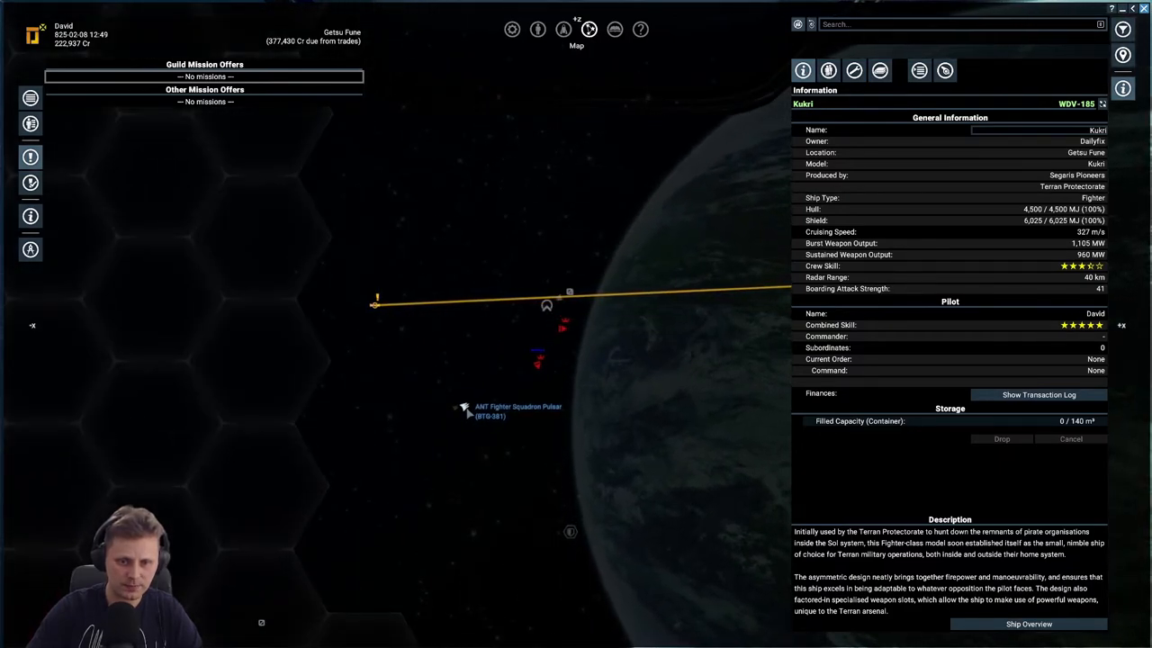
click(468, 409)
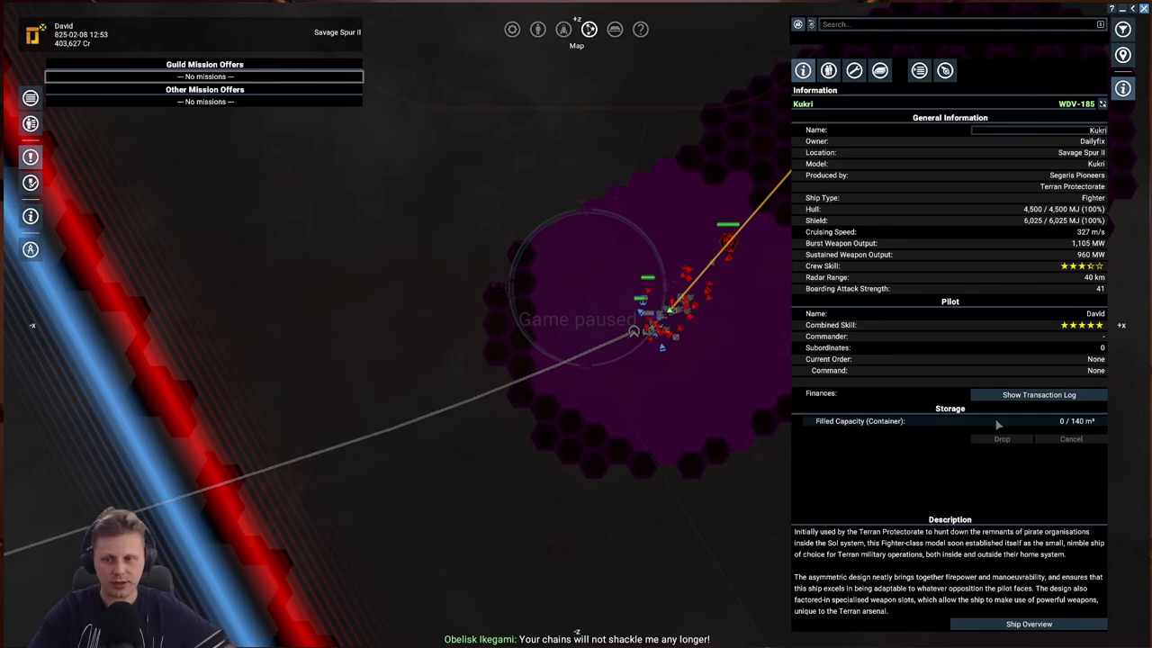
Step: Open the owned property list and select Baldric (GLU-905) under Unassigned Ships
click(1039, 395)
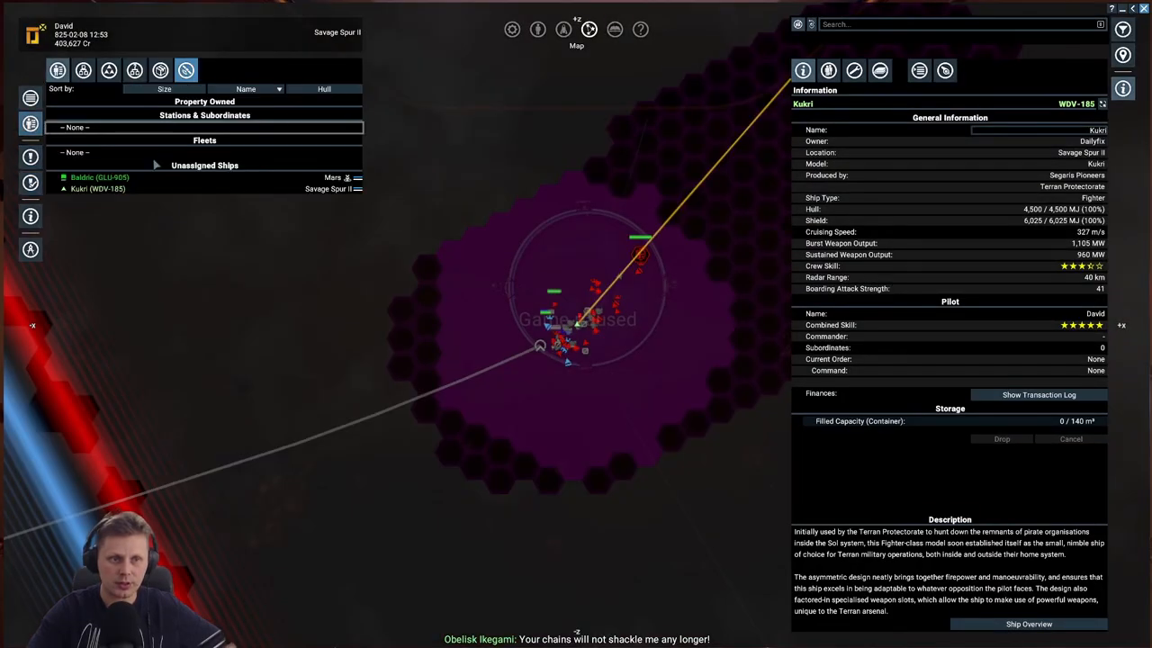
click(99, 178)
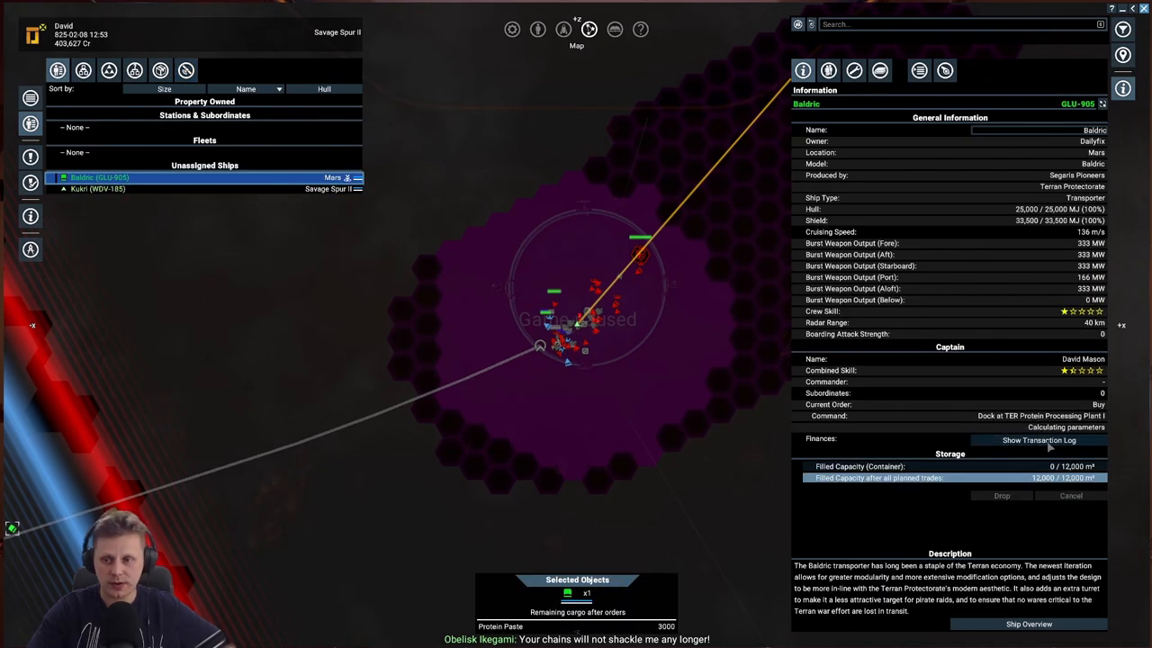
Step: Show Baldric's transaction log of recent trades and its last-hour account graph
click(1039, 440)
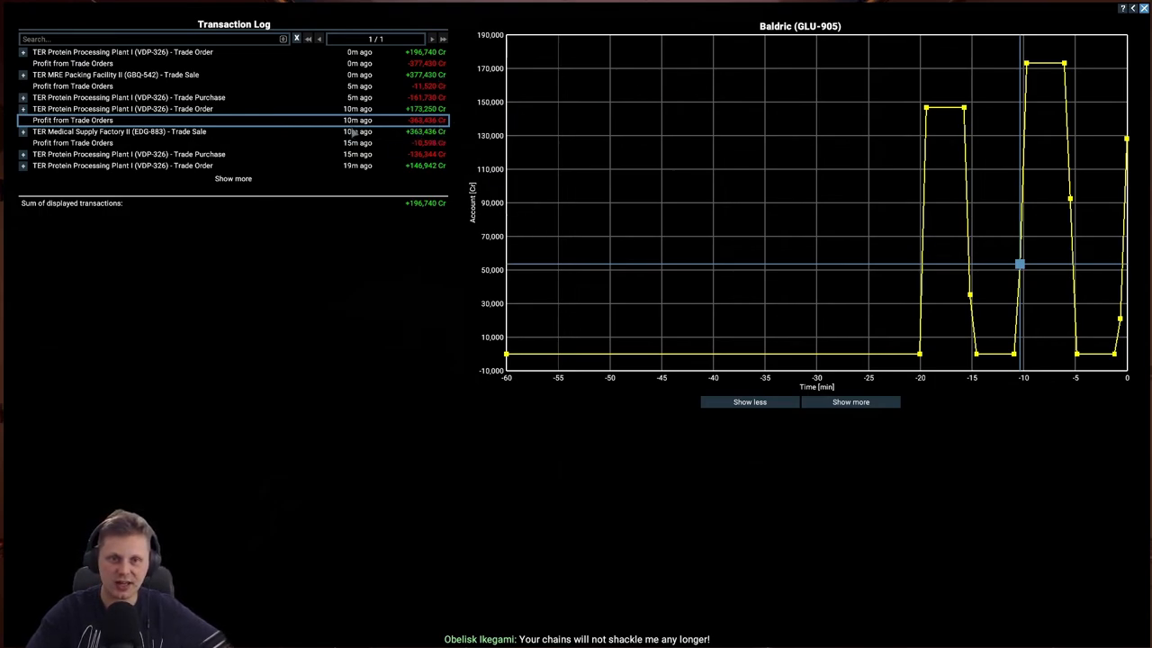
mouse_move(858, 32)
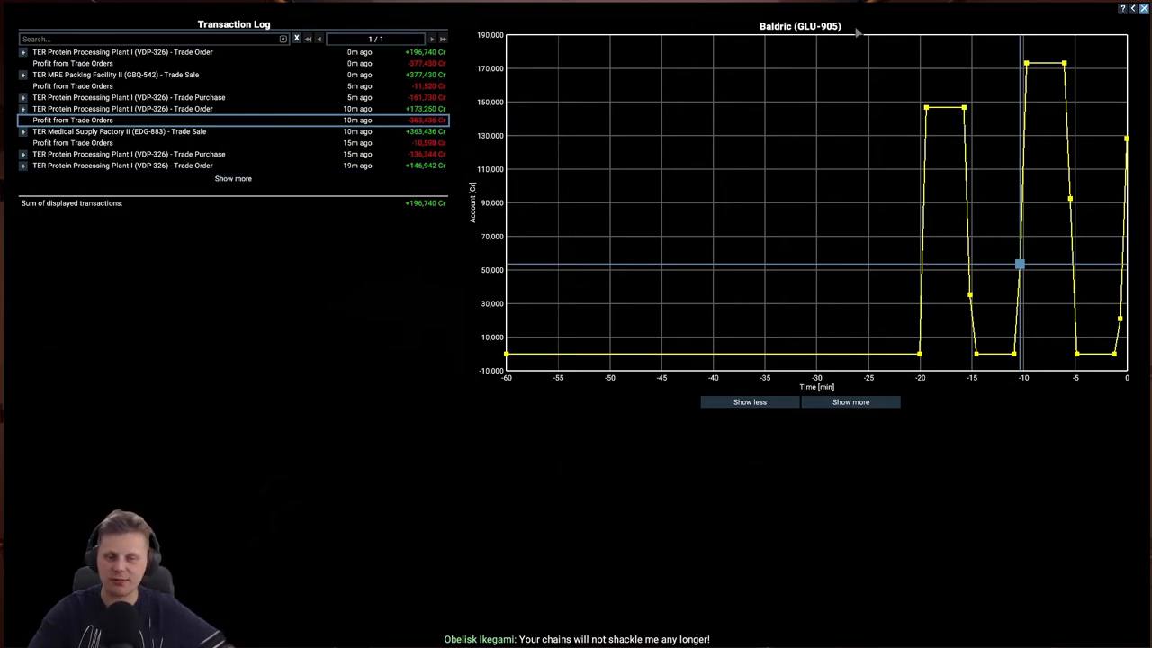